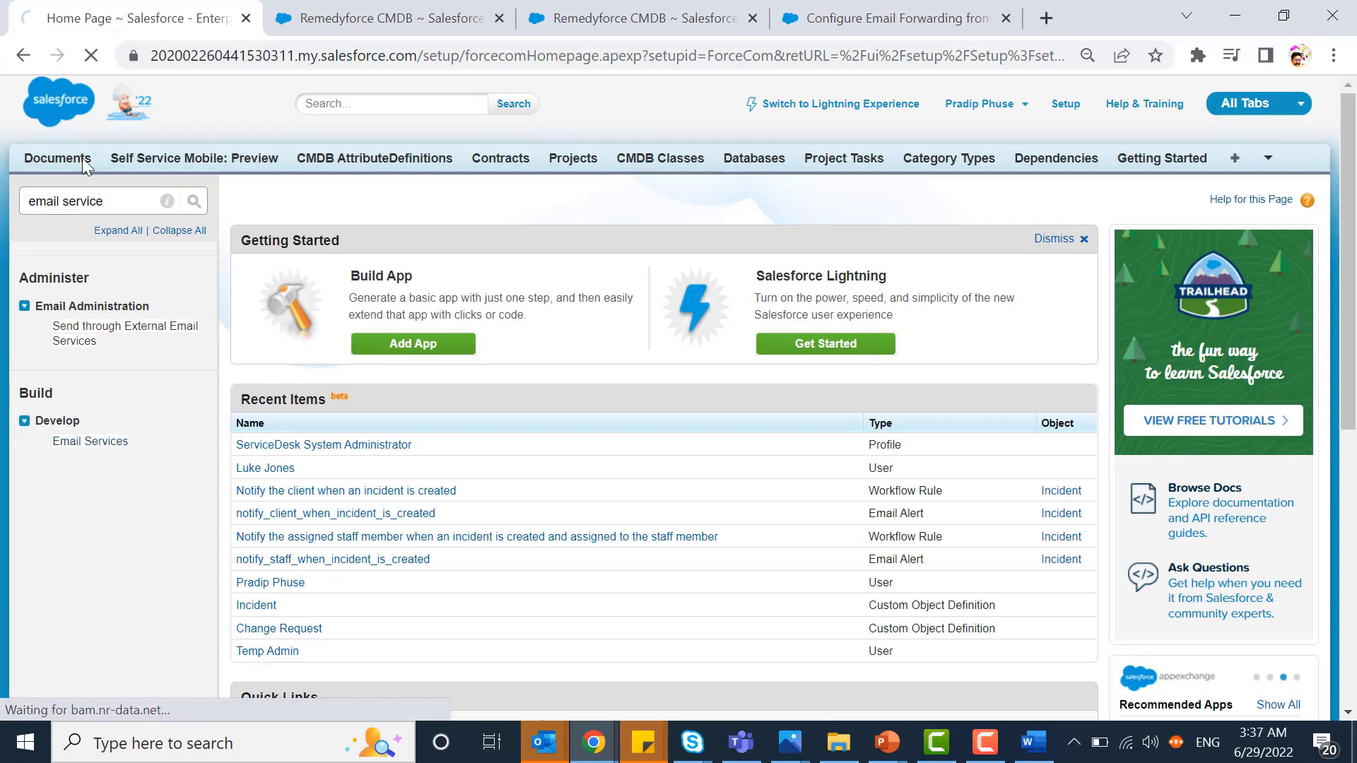
Step: Show the Email Services list with the active BMCRF_EmailProcessor service
click(91, 441)
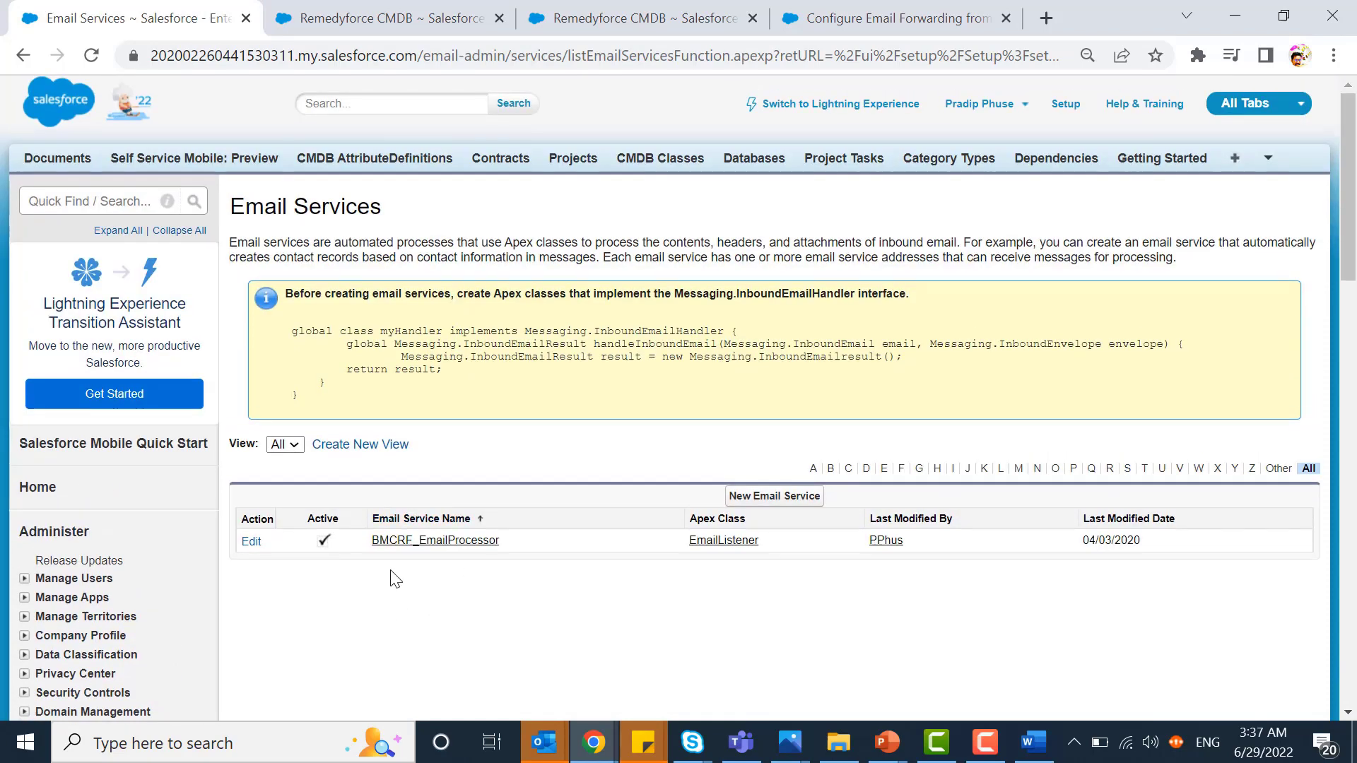
mouse_move(783, 549)
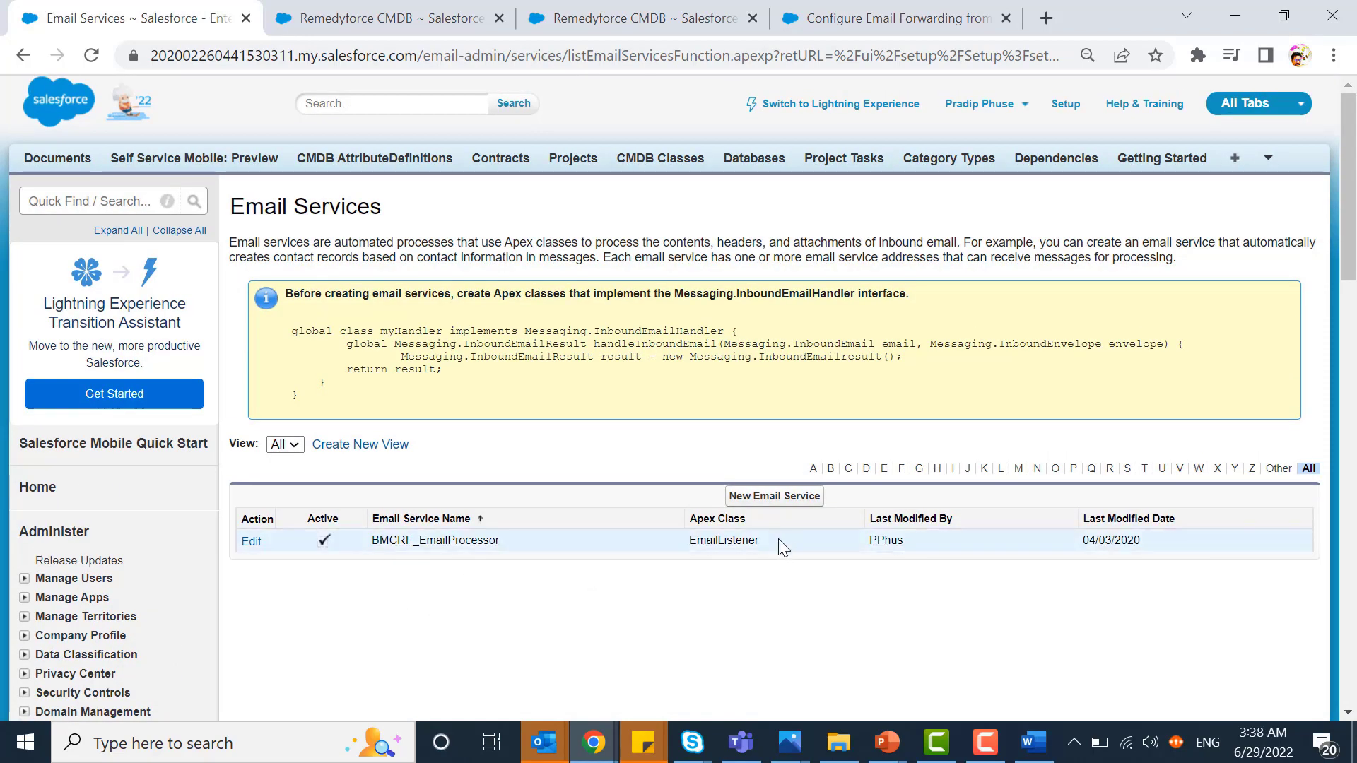
mouse_move(686, 614)
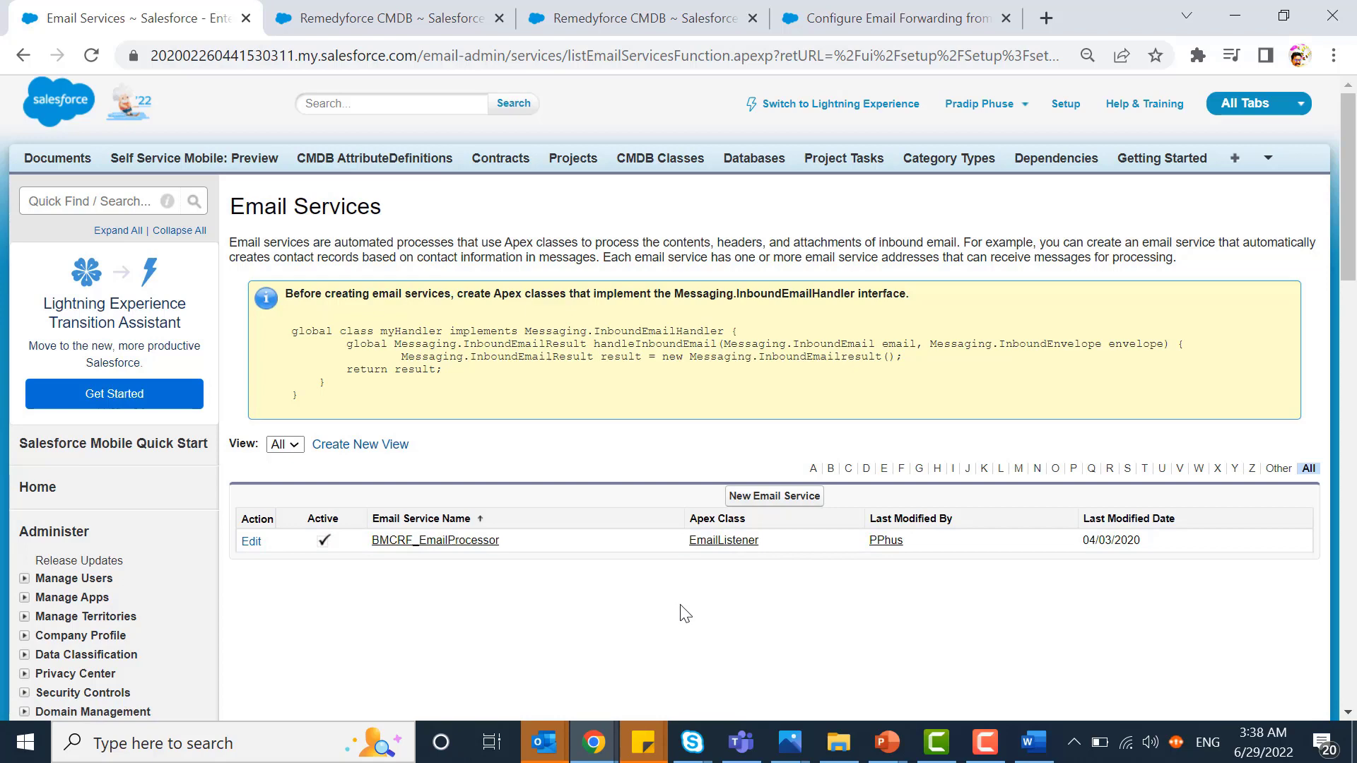
mouse_move(793, 503)
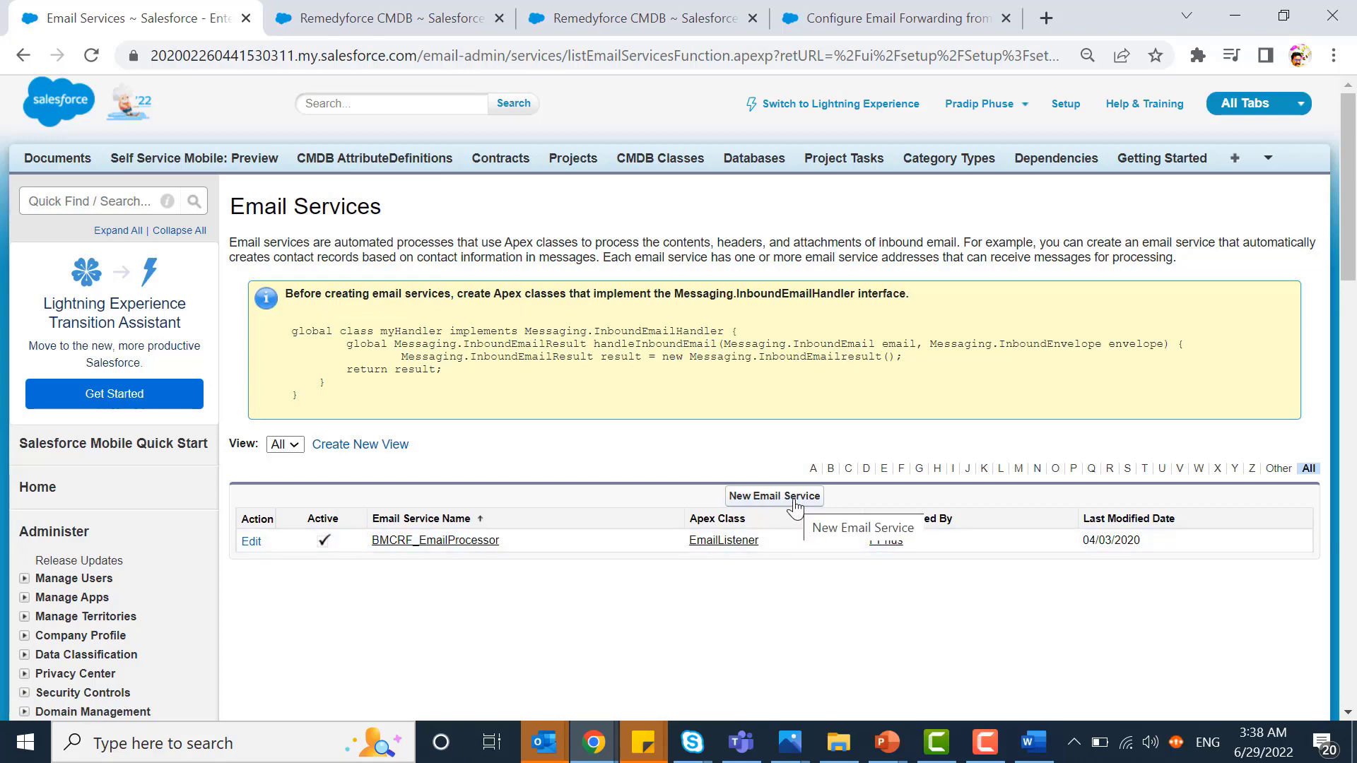
Step: Start a new email service and search the Apex class lookup for 'email list'
click(774, 496)
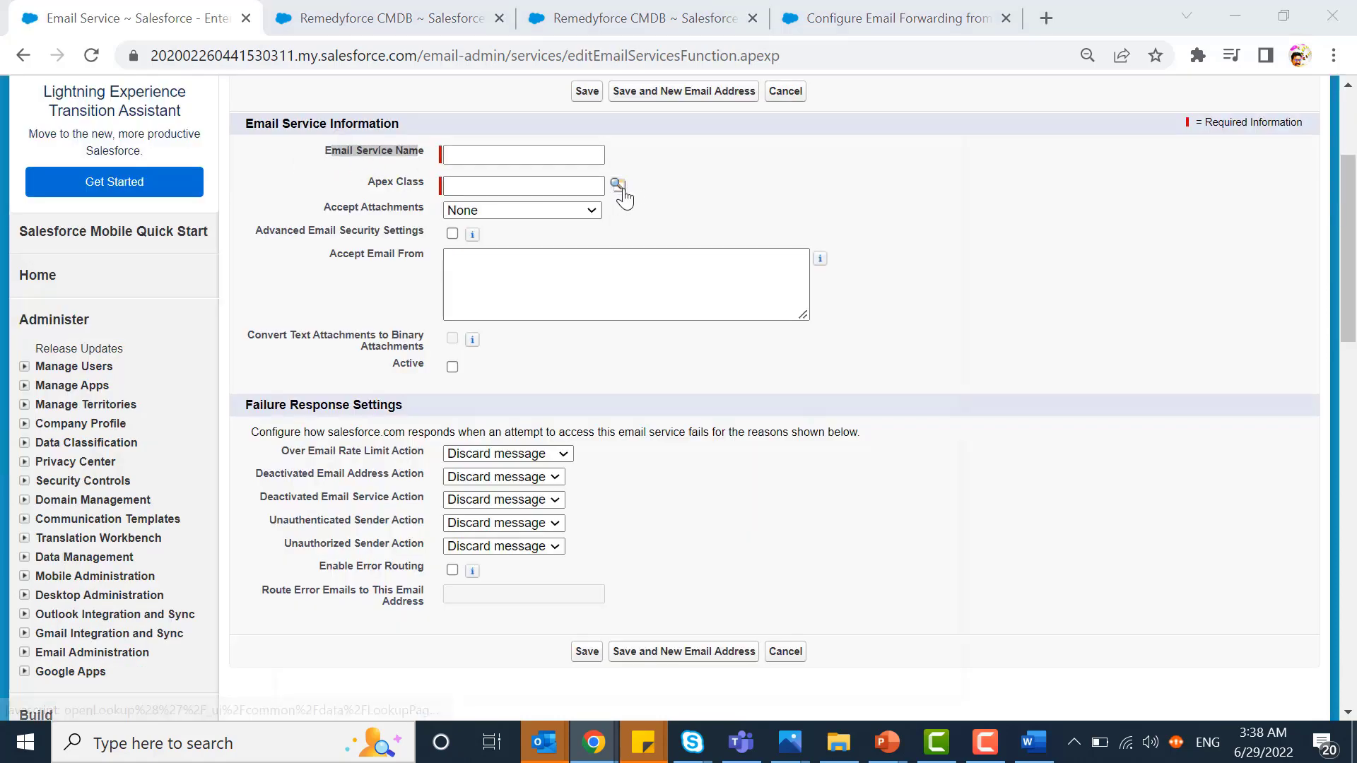
click(616, 185)
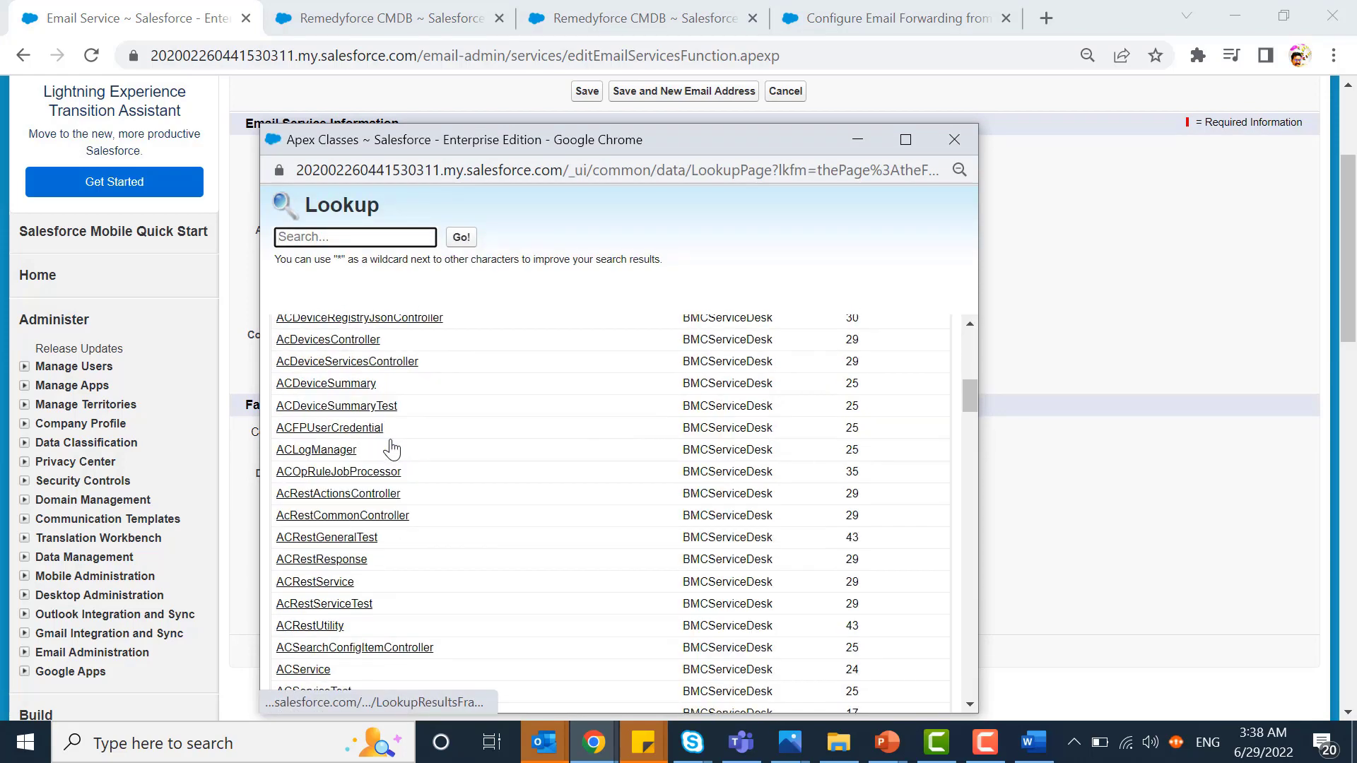
text(email list)
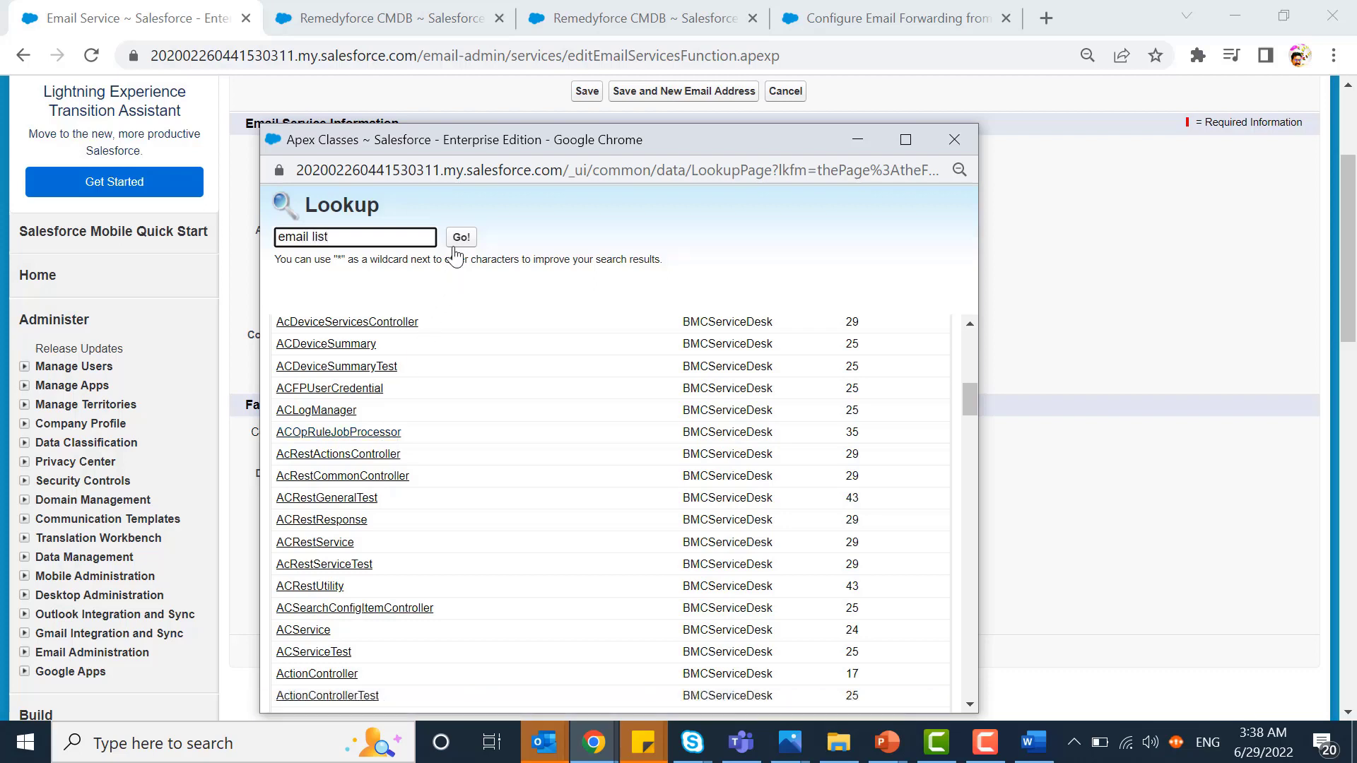
click(461, 238)
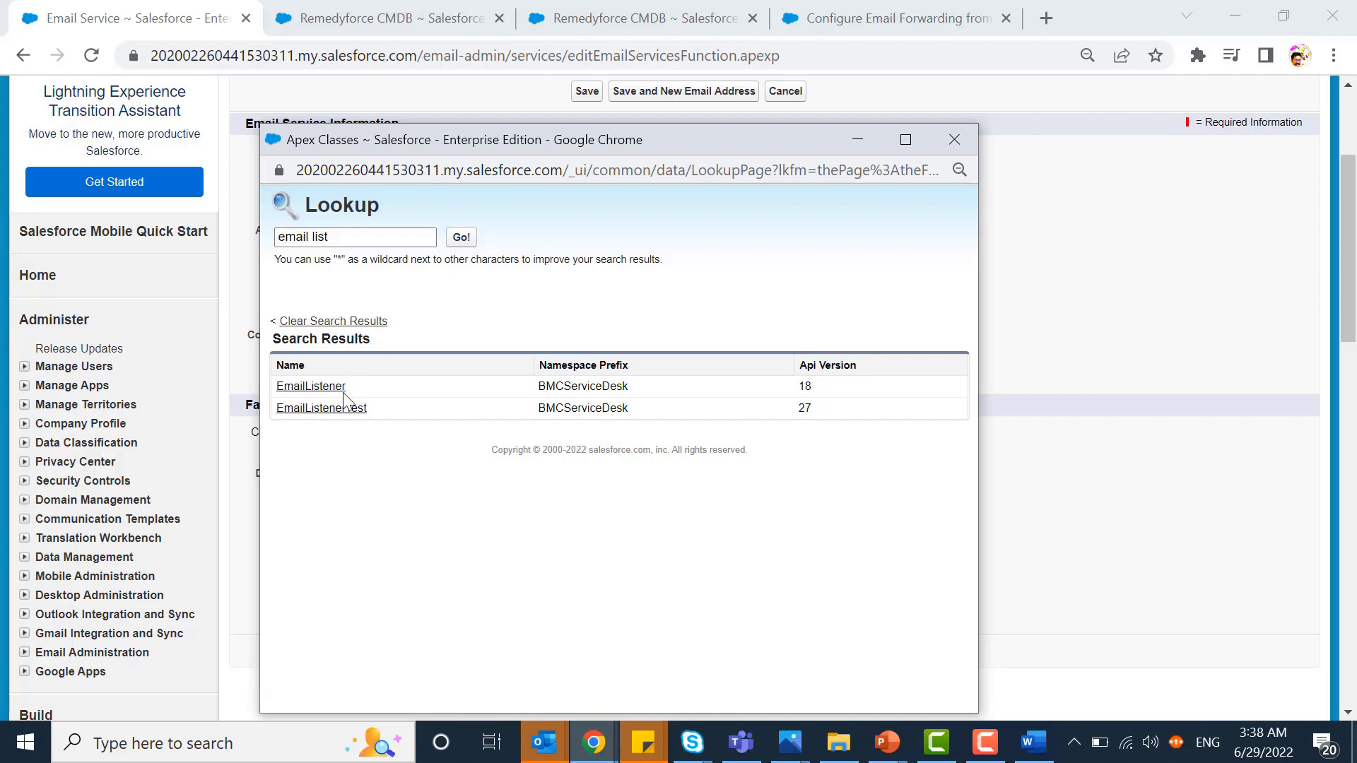
mouse_move(862, 192)
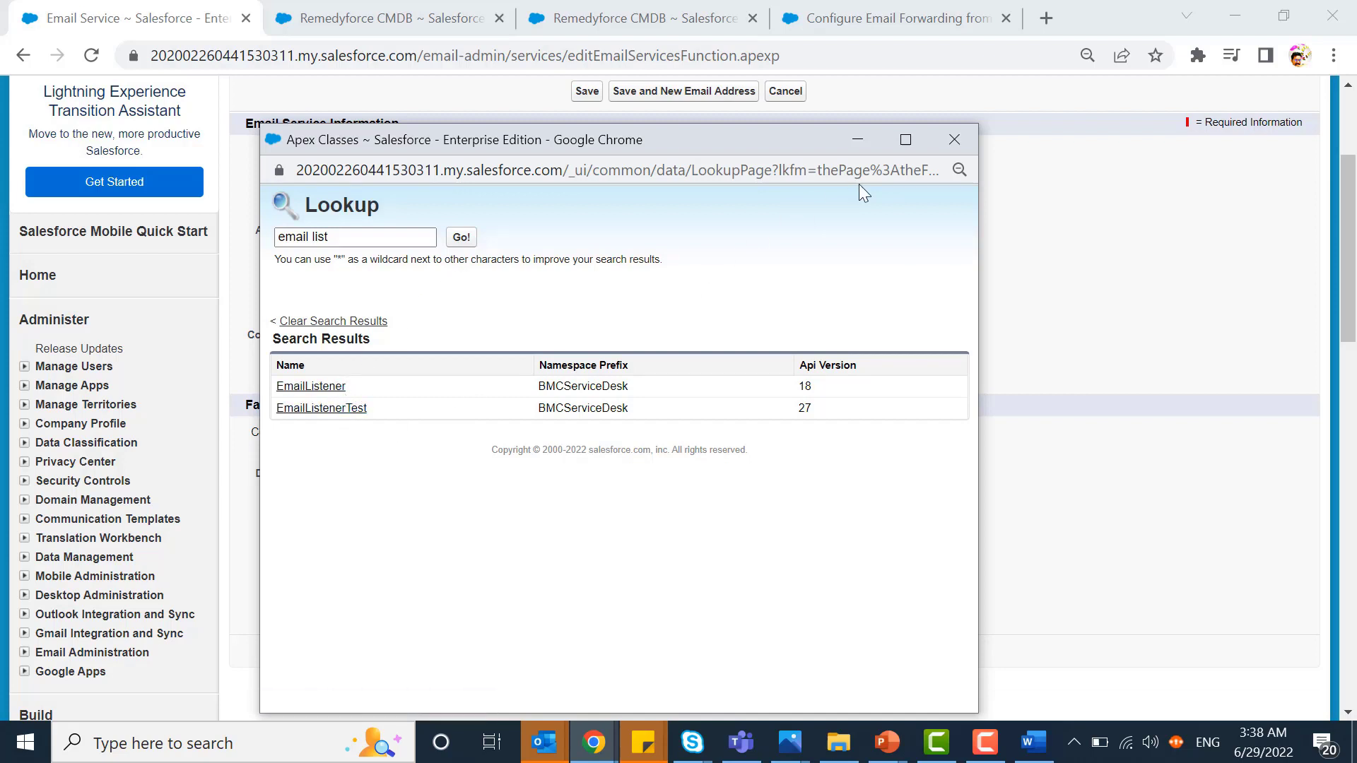
mouse_move(351, 379)
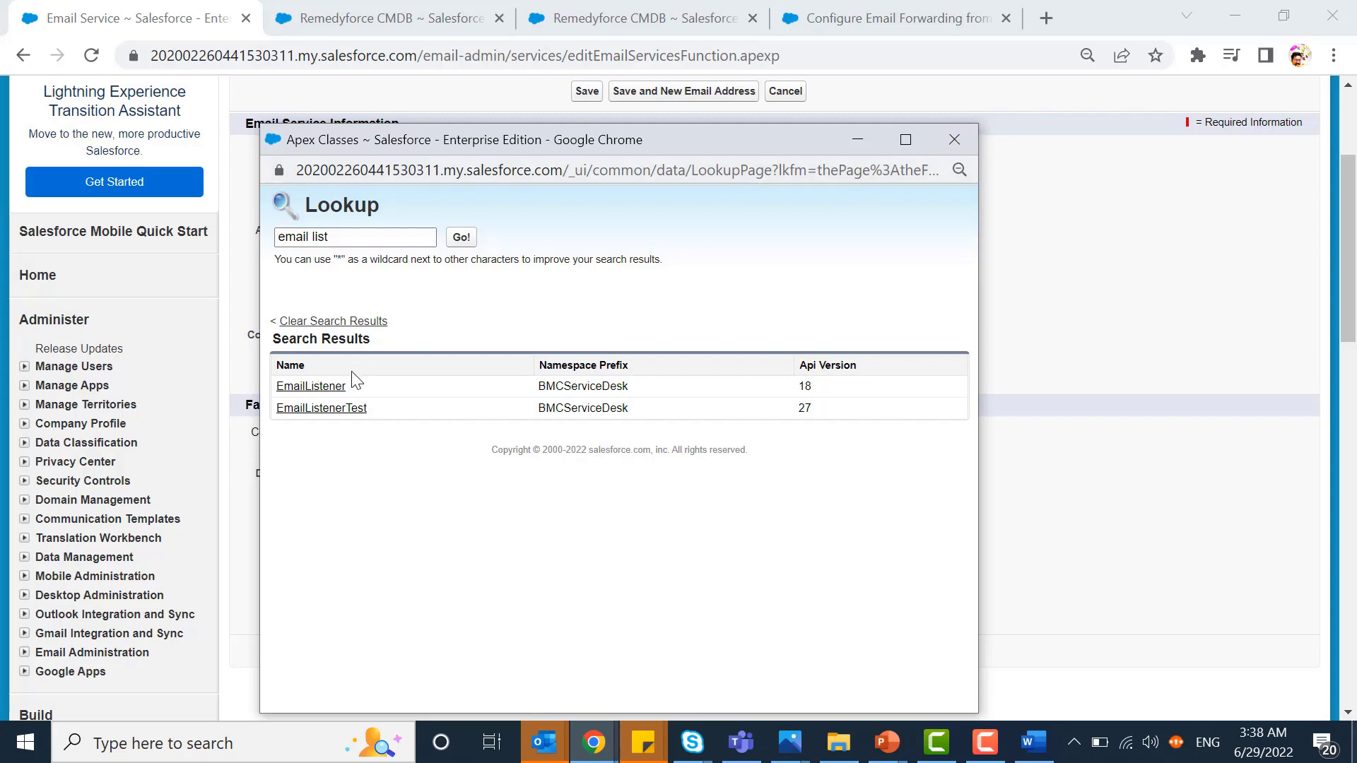
Step: Fill EmailListener in as the Apex class and review the rest of the form
click(311, 386)
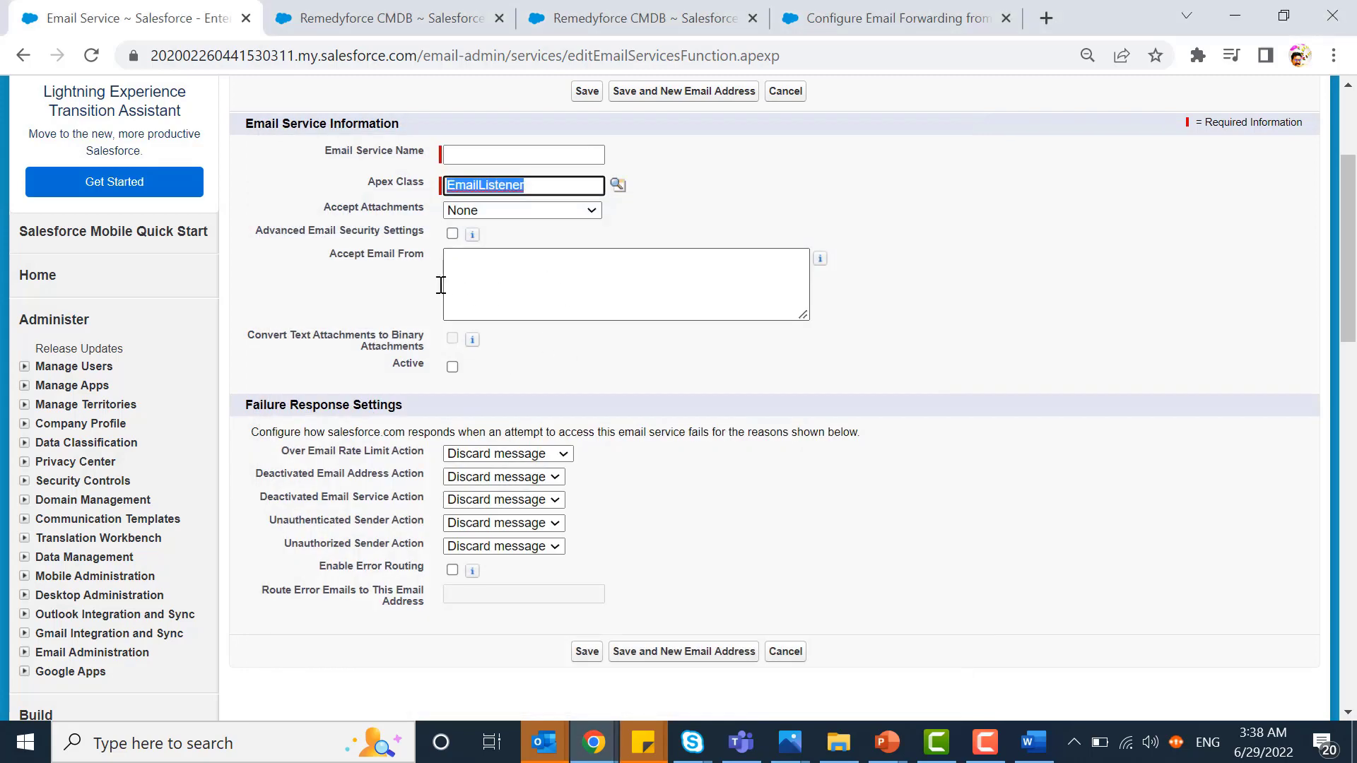
mouse_move(380, 275)
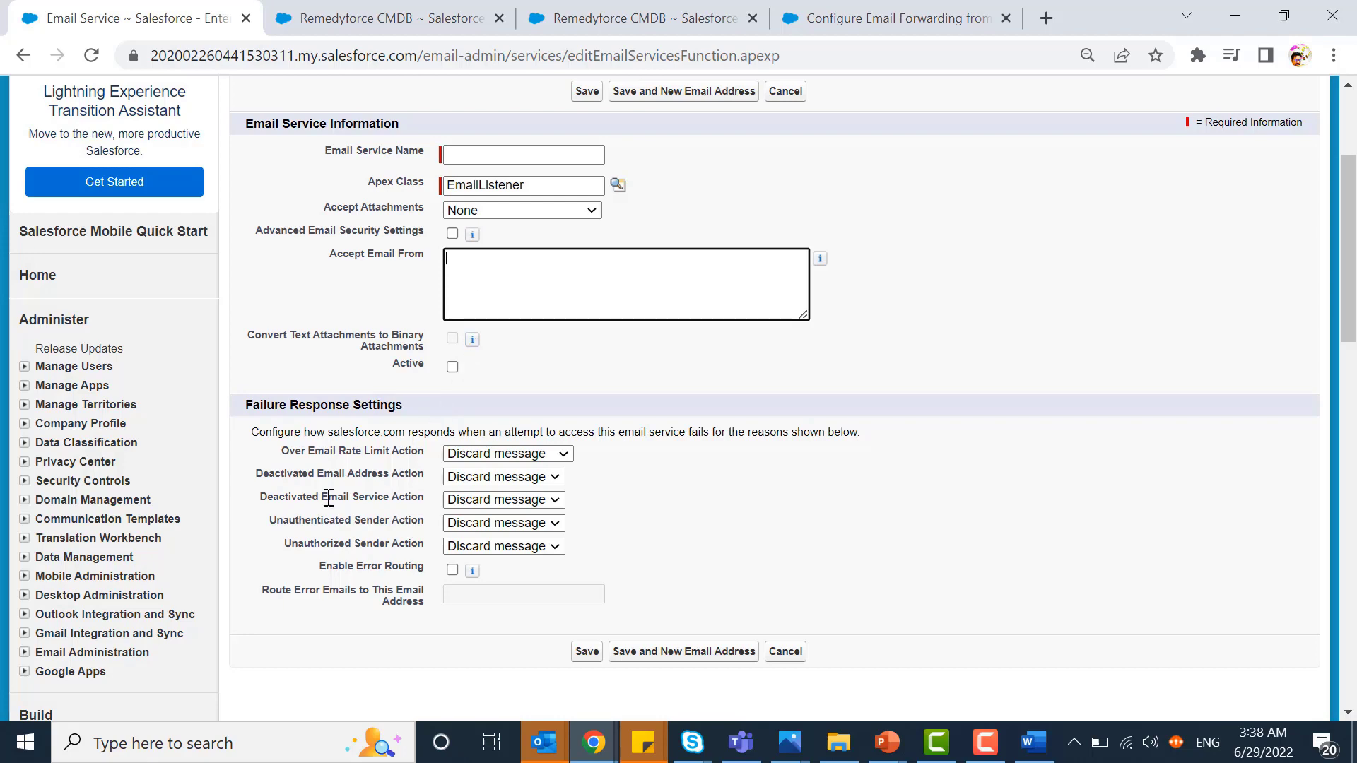
scroll(down, 3)
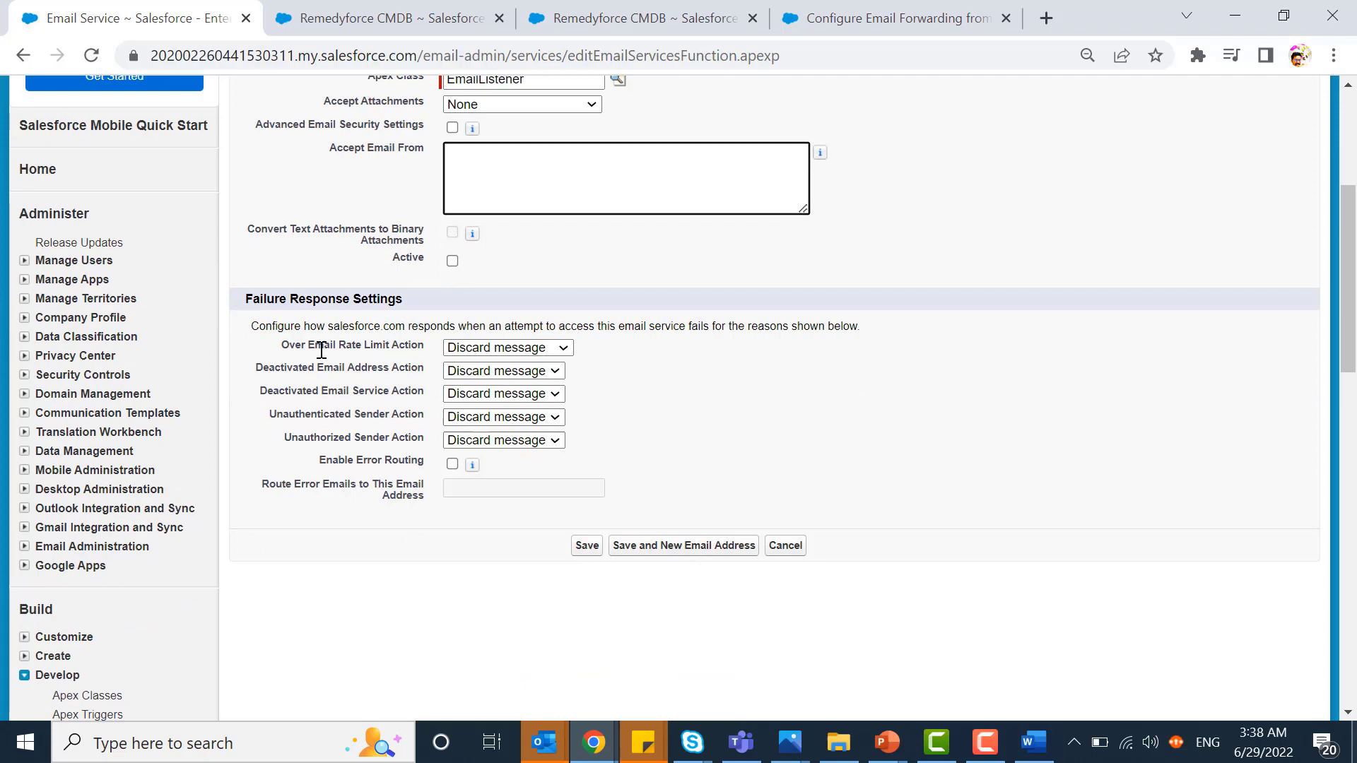
mouse_move(386, 553)
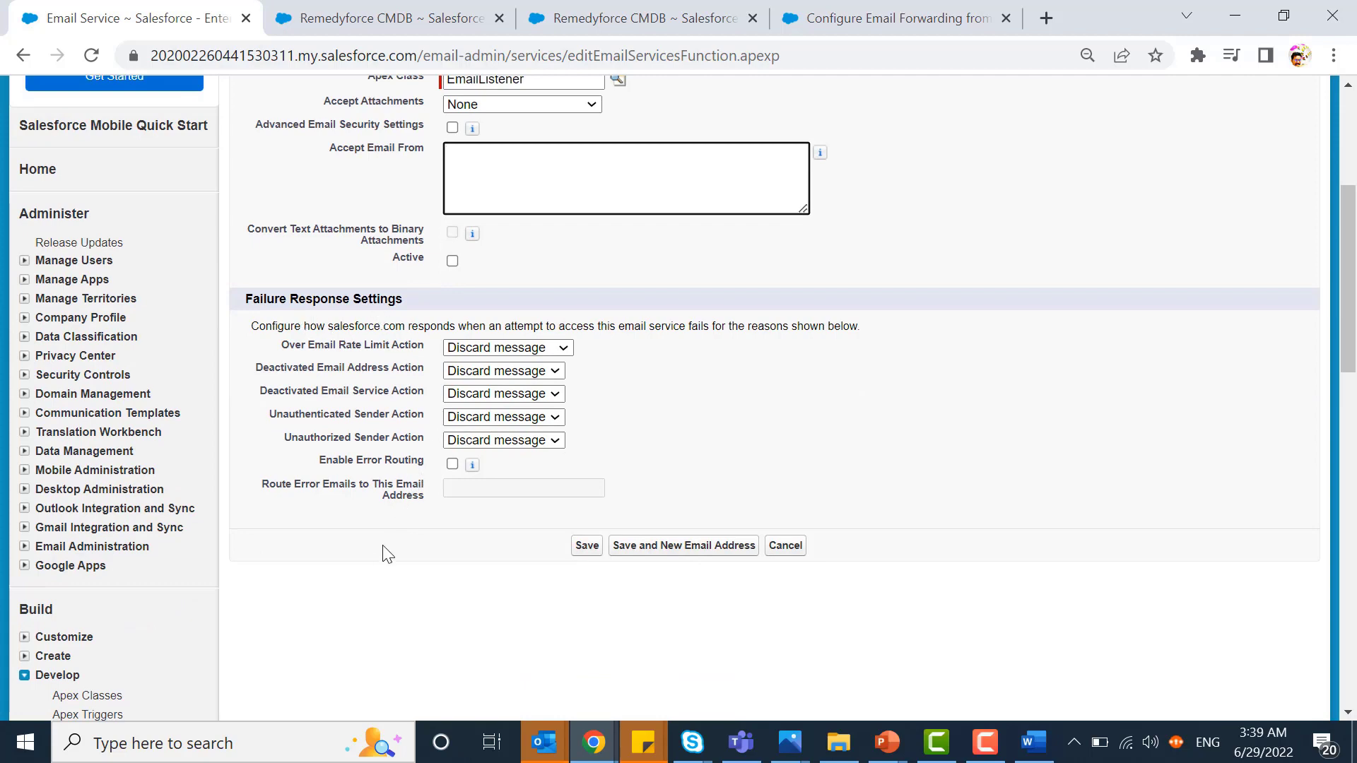
mouse_move(586, 560)
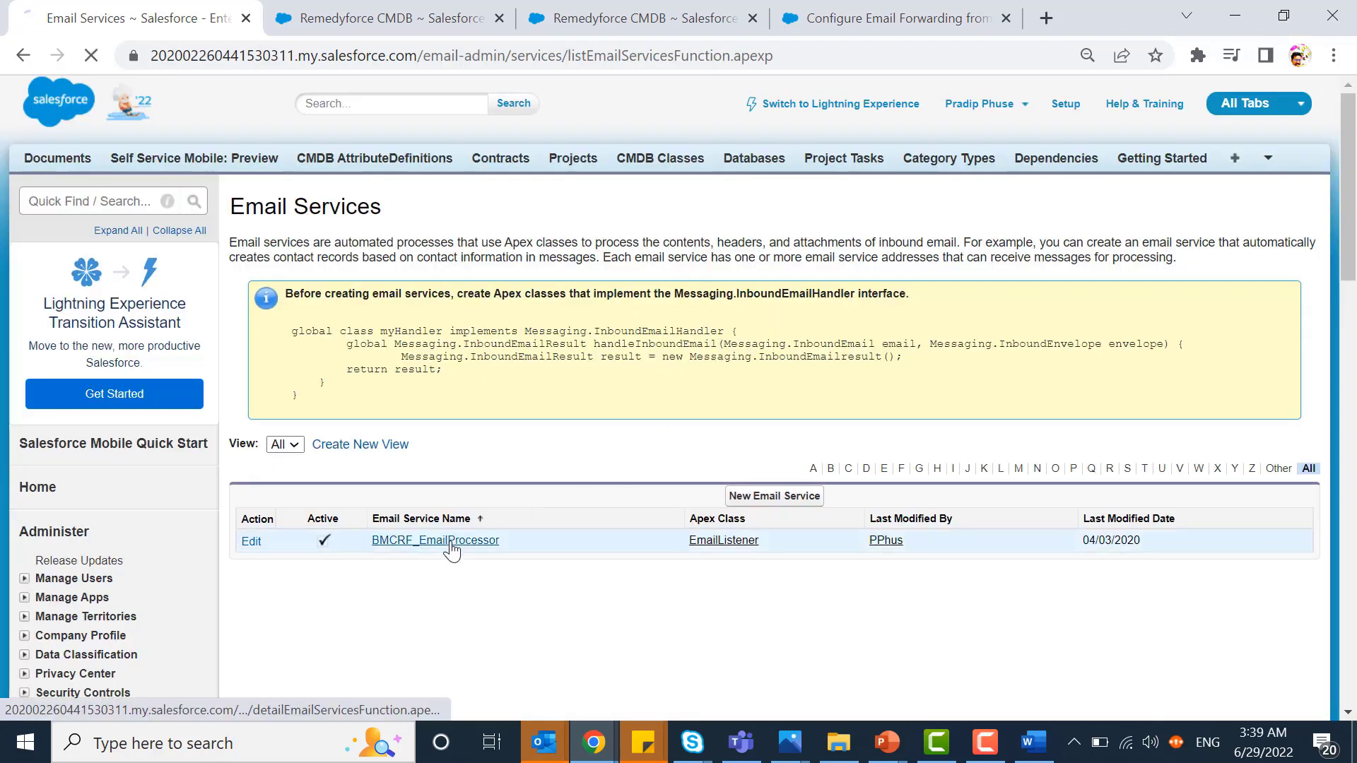
Step: Review BMCRF_EmailProcessor's settings, failure routing and email addresses
click(435, 540)
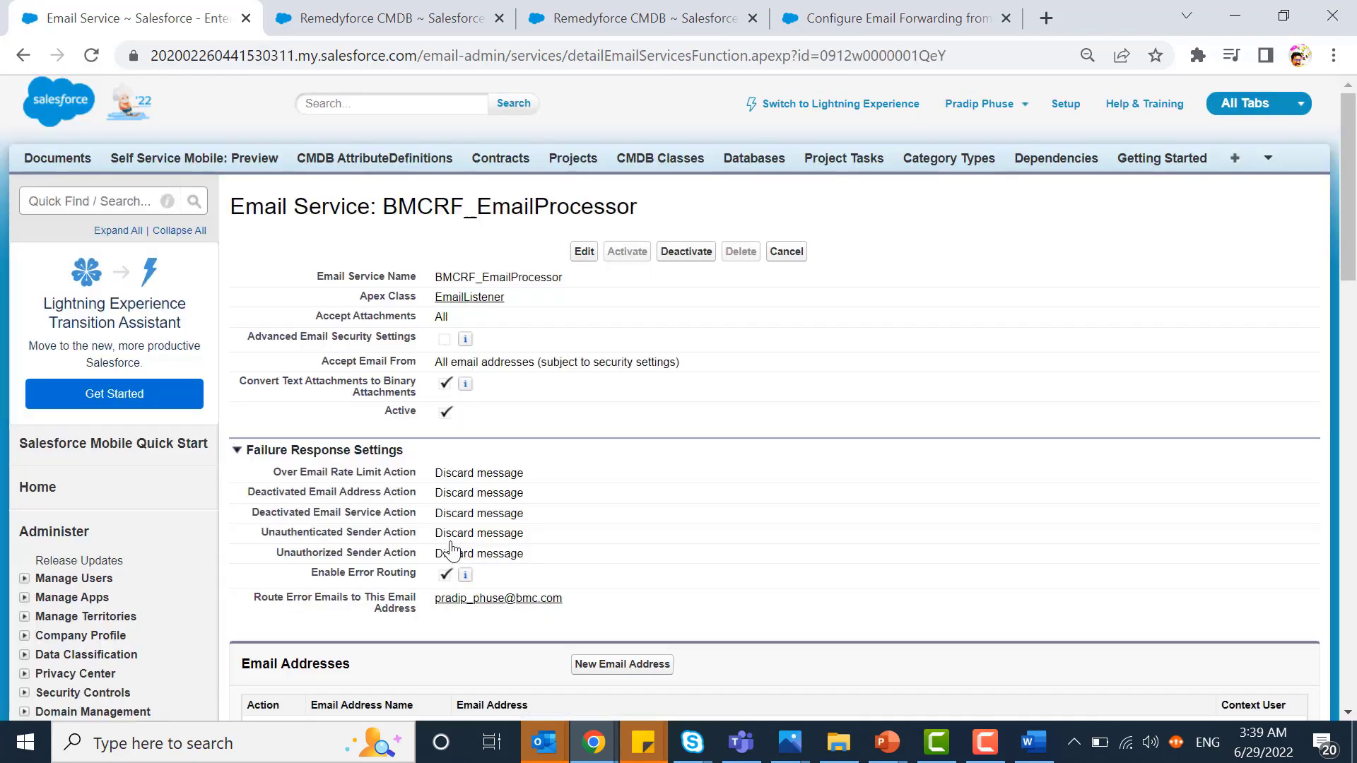
scroll(down, 3)
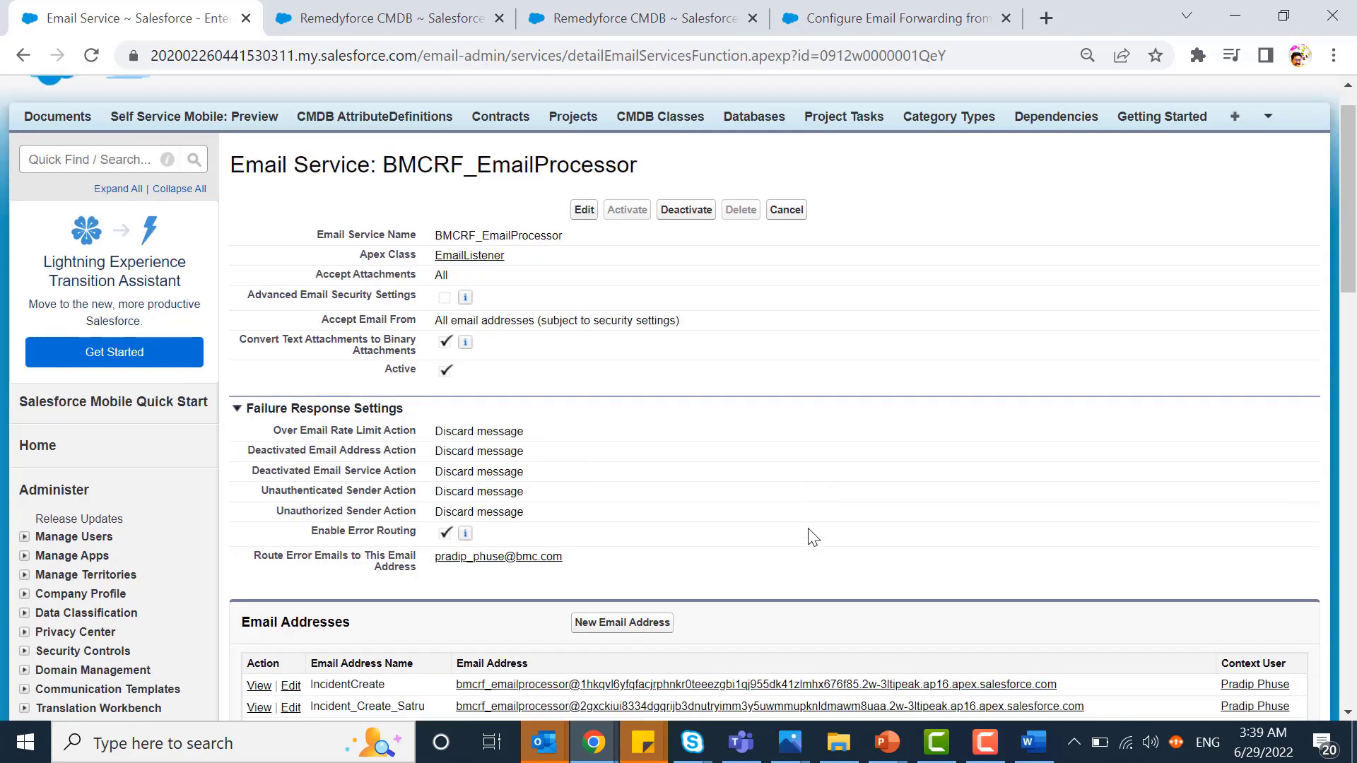
scroll(down, 3)
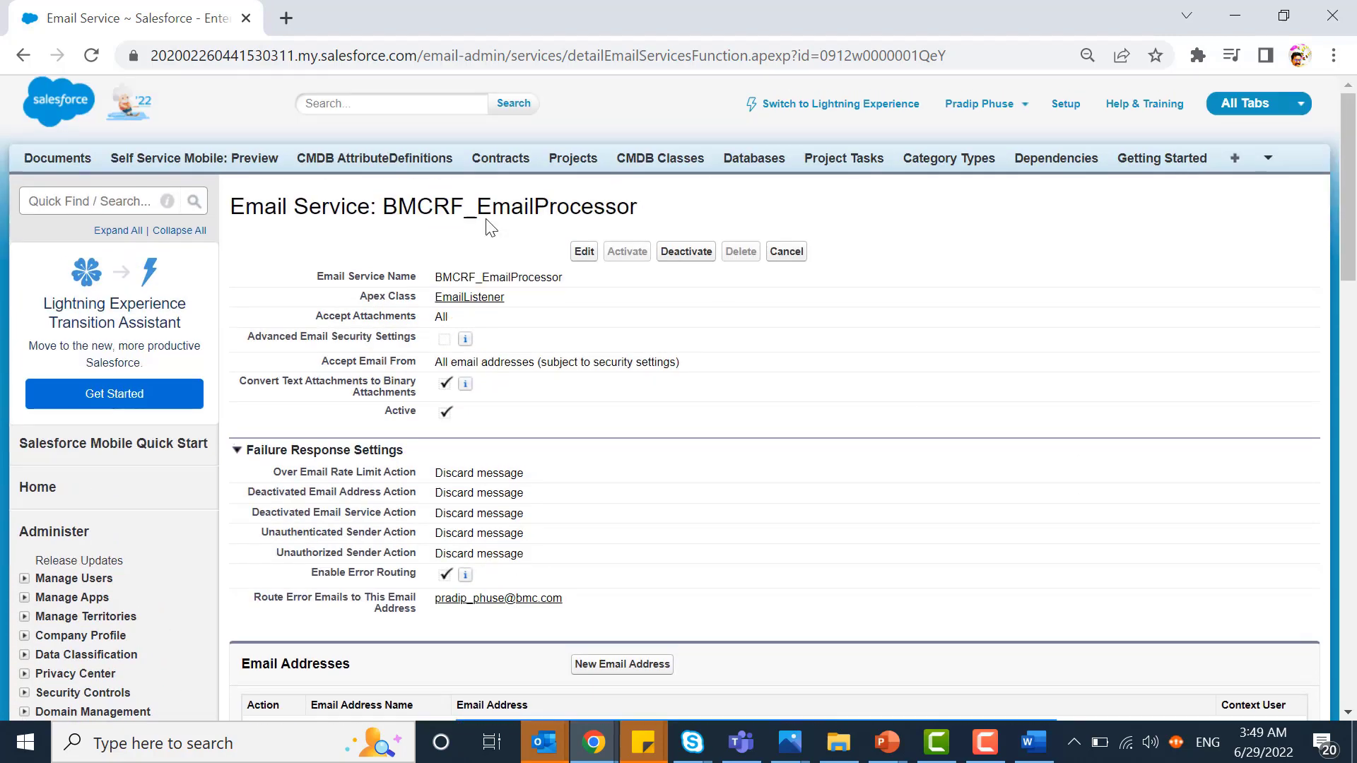
Step: Reach Organization-Wide Addresses via Quick Find 'org' and start adding an address
text(org)
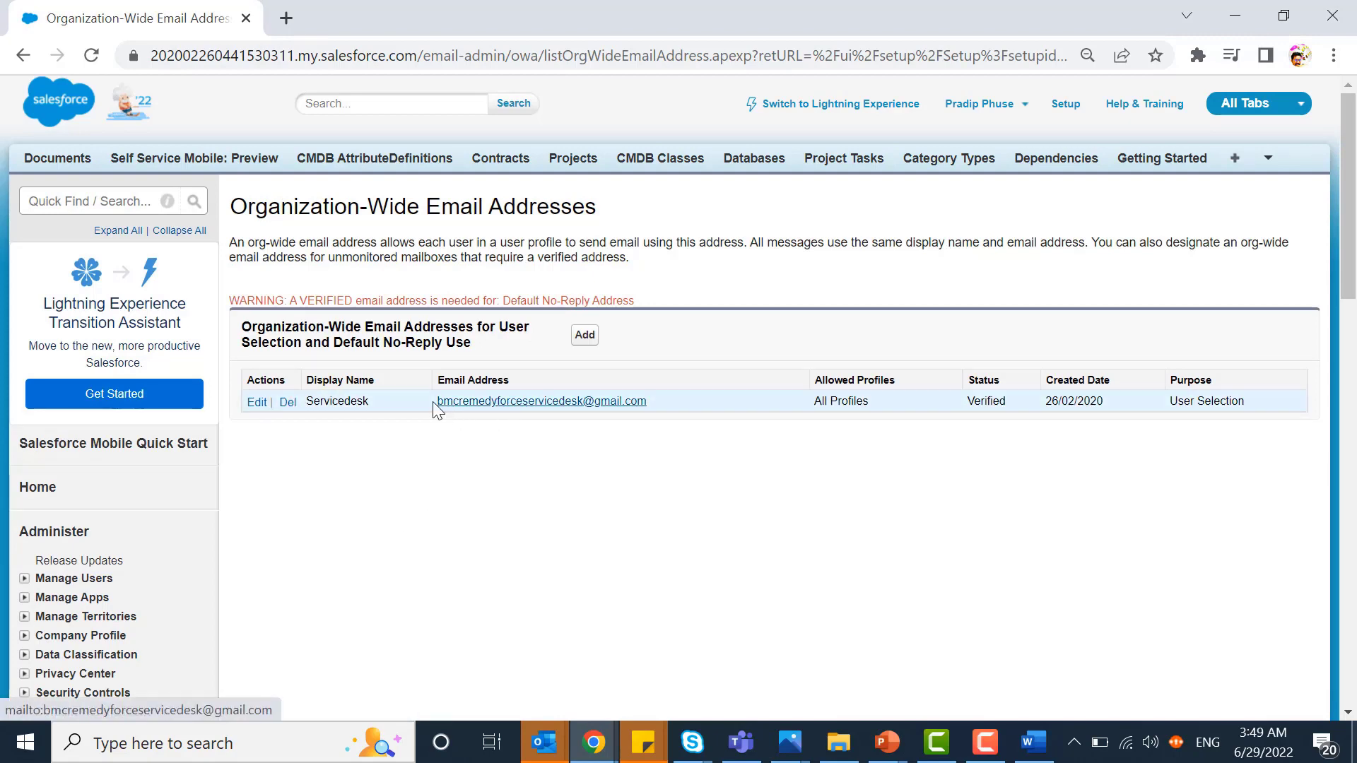
mouse_move(660, 415)
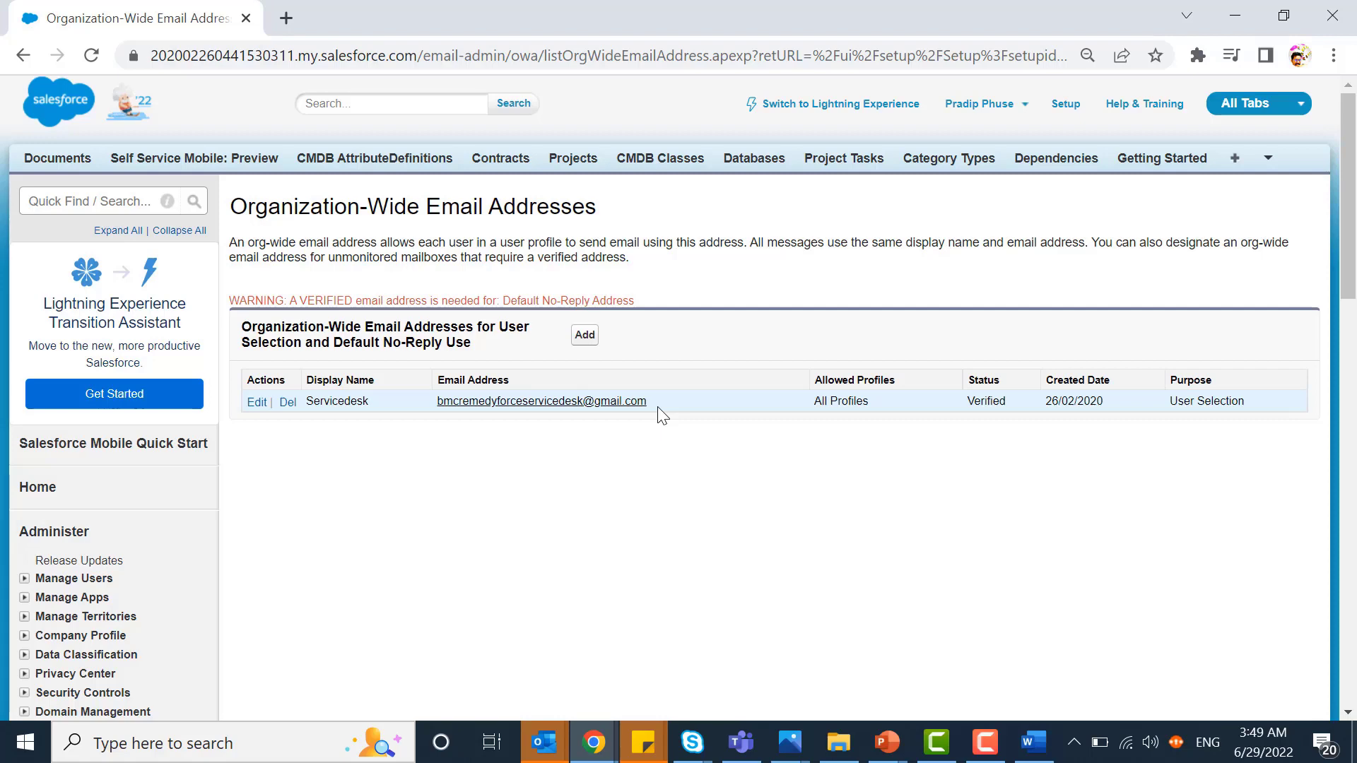
mouse_move(440, 402)
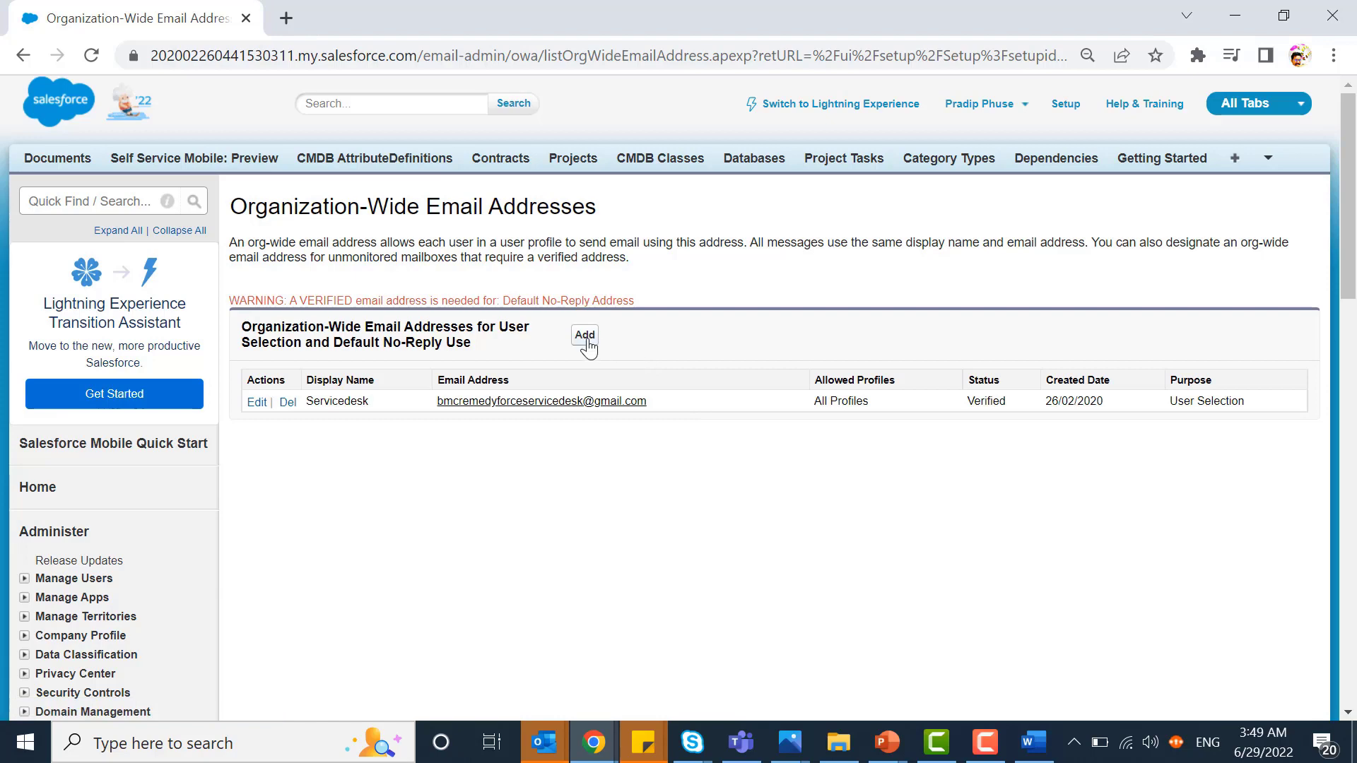
click(583, 335)
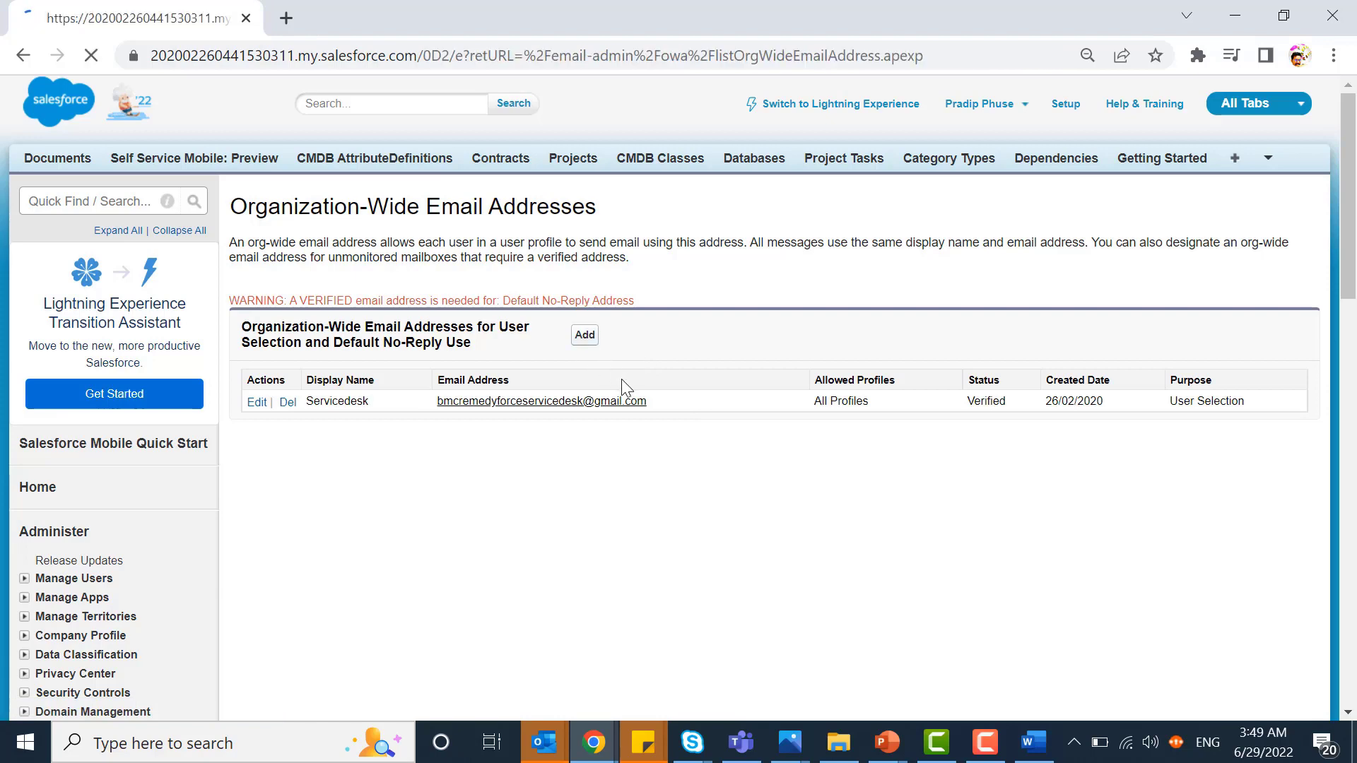
Step: Compare 'Allow All Profiles' and 'Allow Only Selected Profiles', keep all profiles, then cancel
click(585, 335)
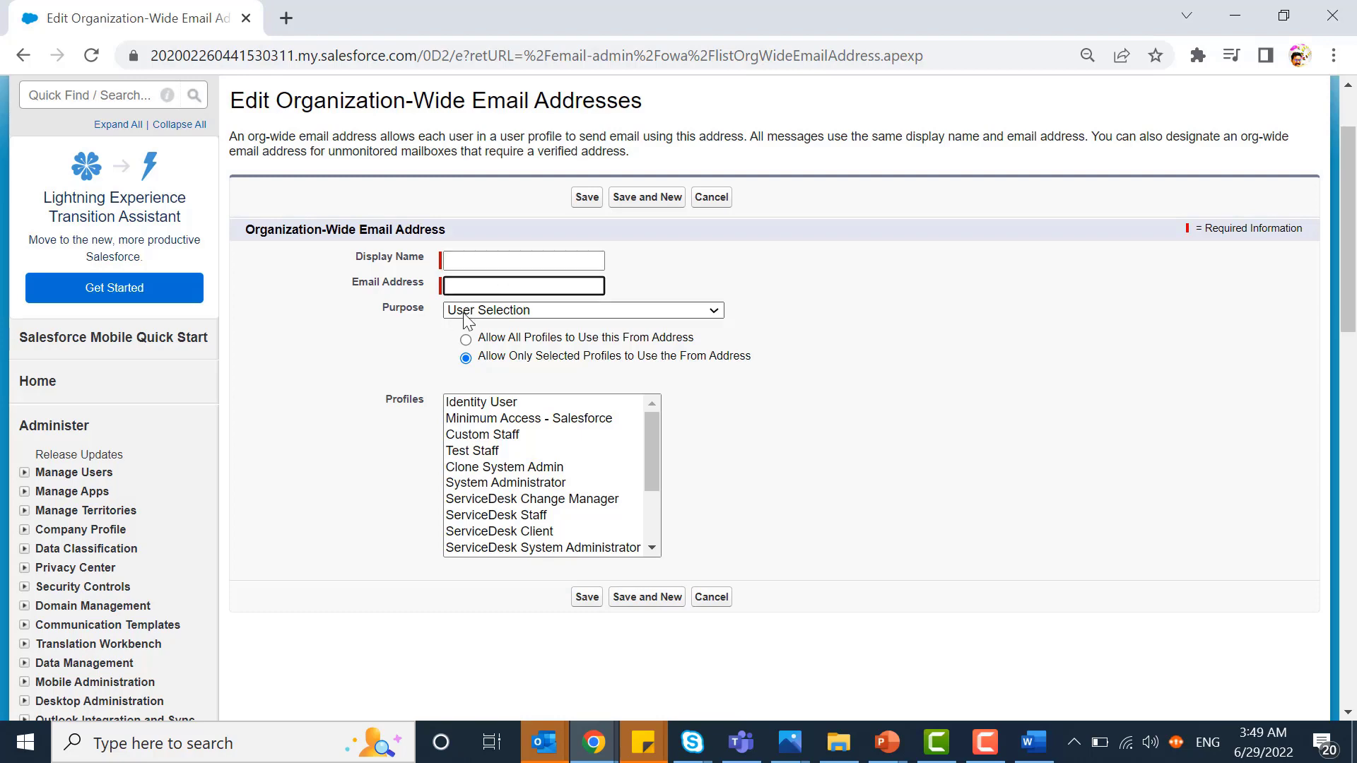
click(467, 339)
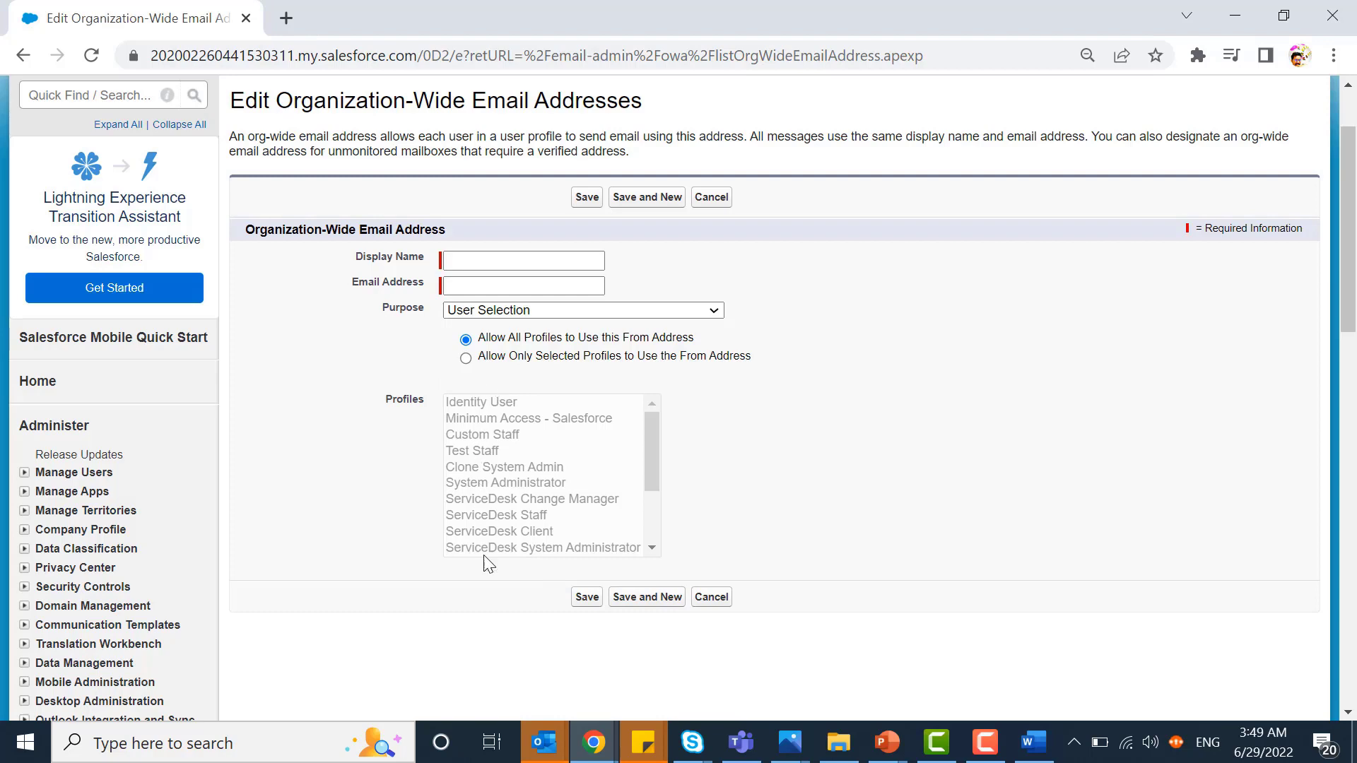
click(465, 359)
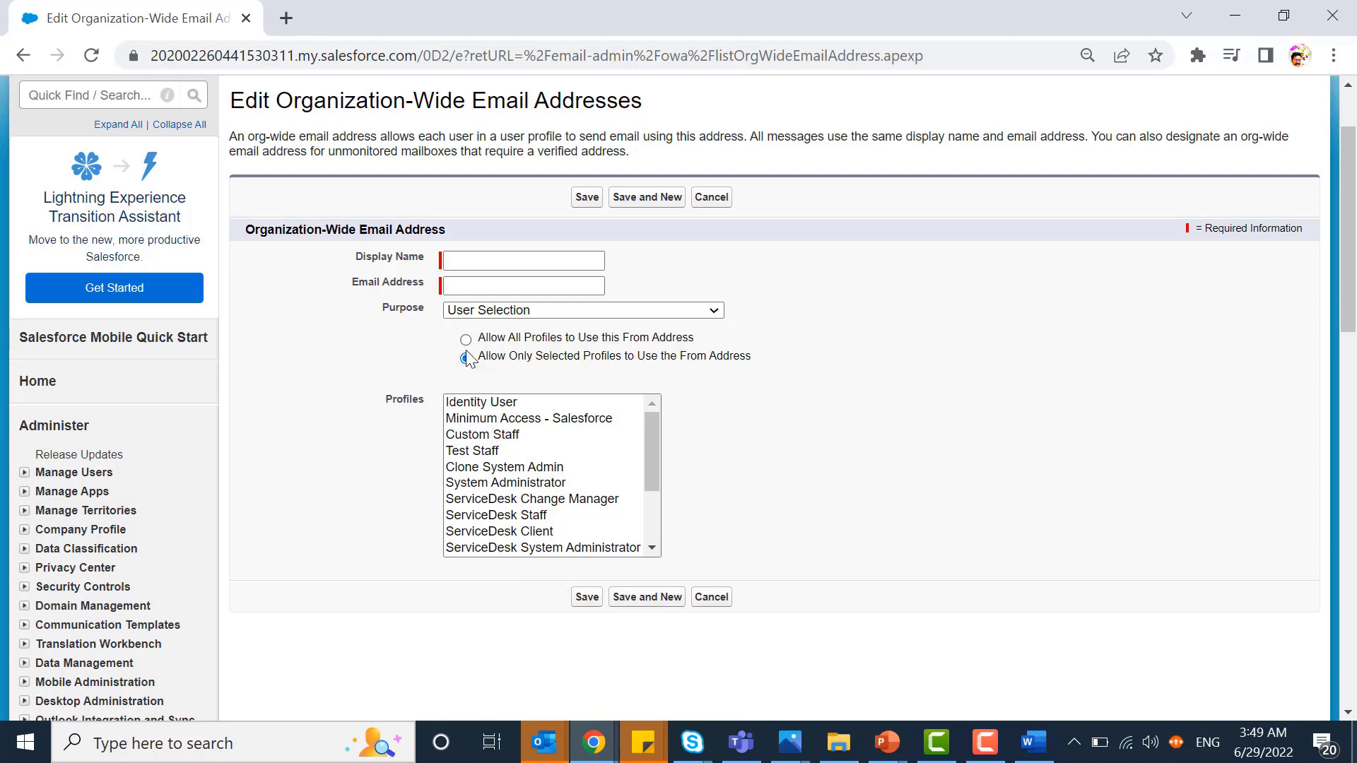
click(465, 338)
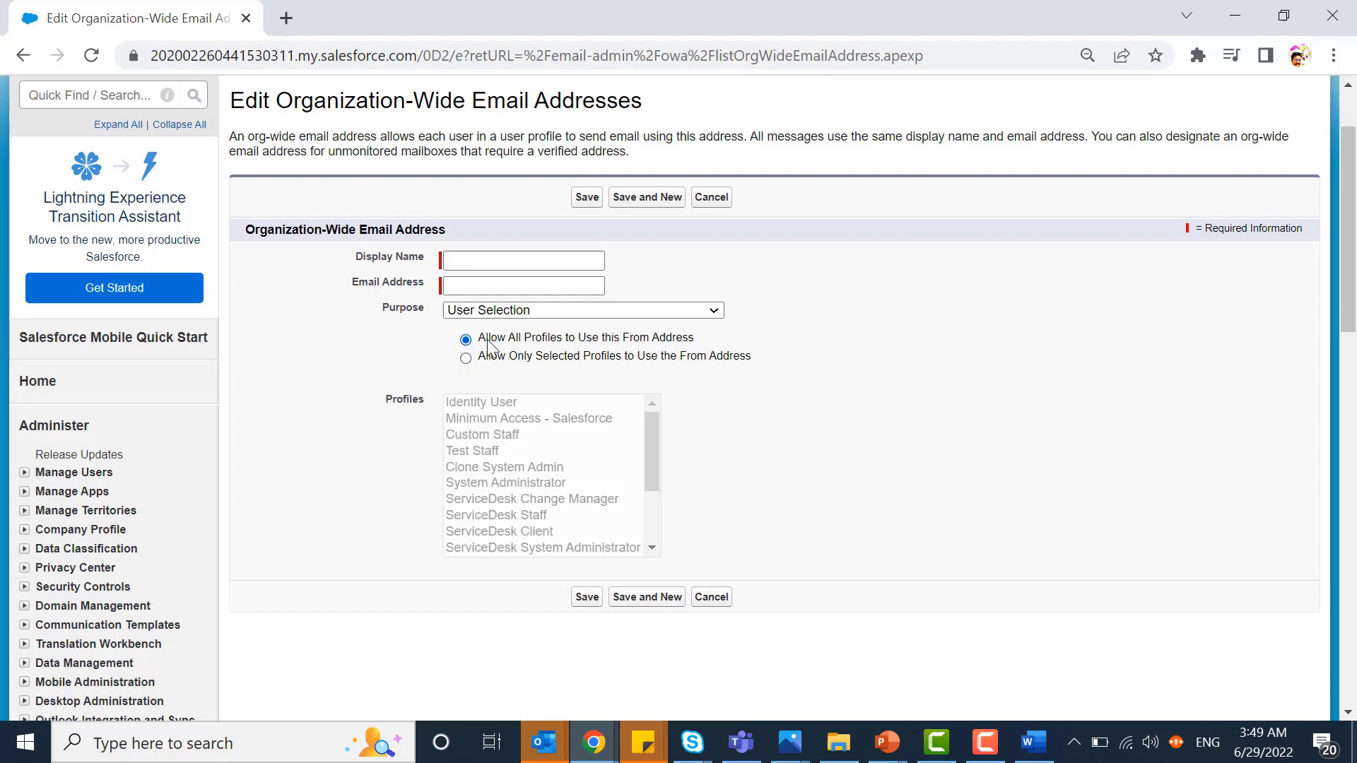
mouse_move(510, 353)
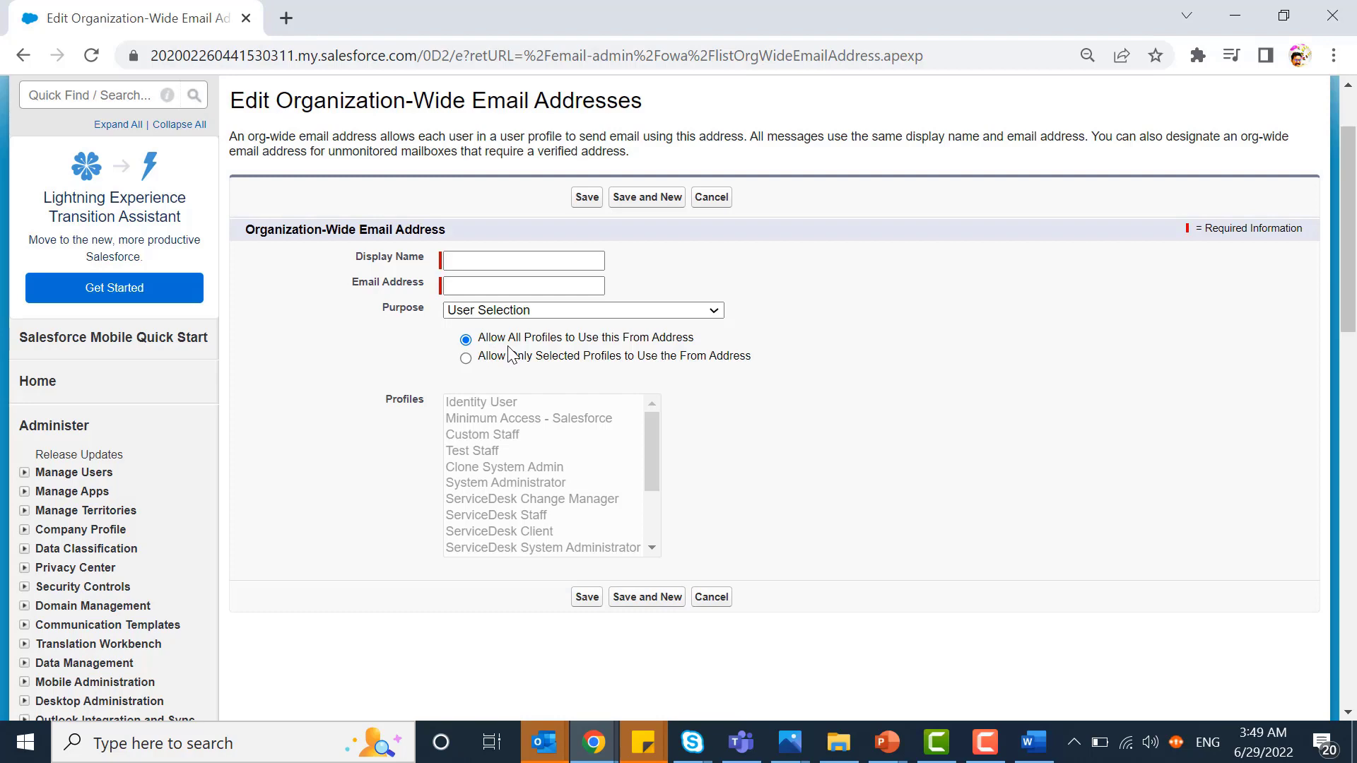
mouse_move(633, 356)
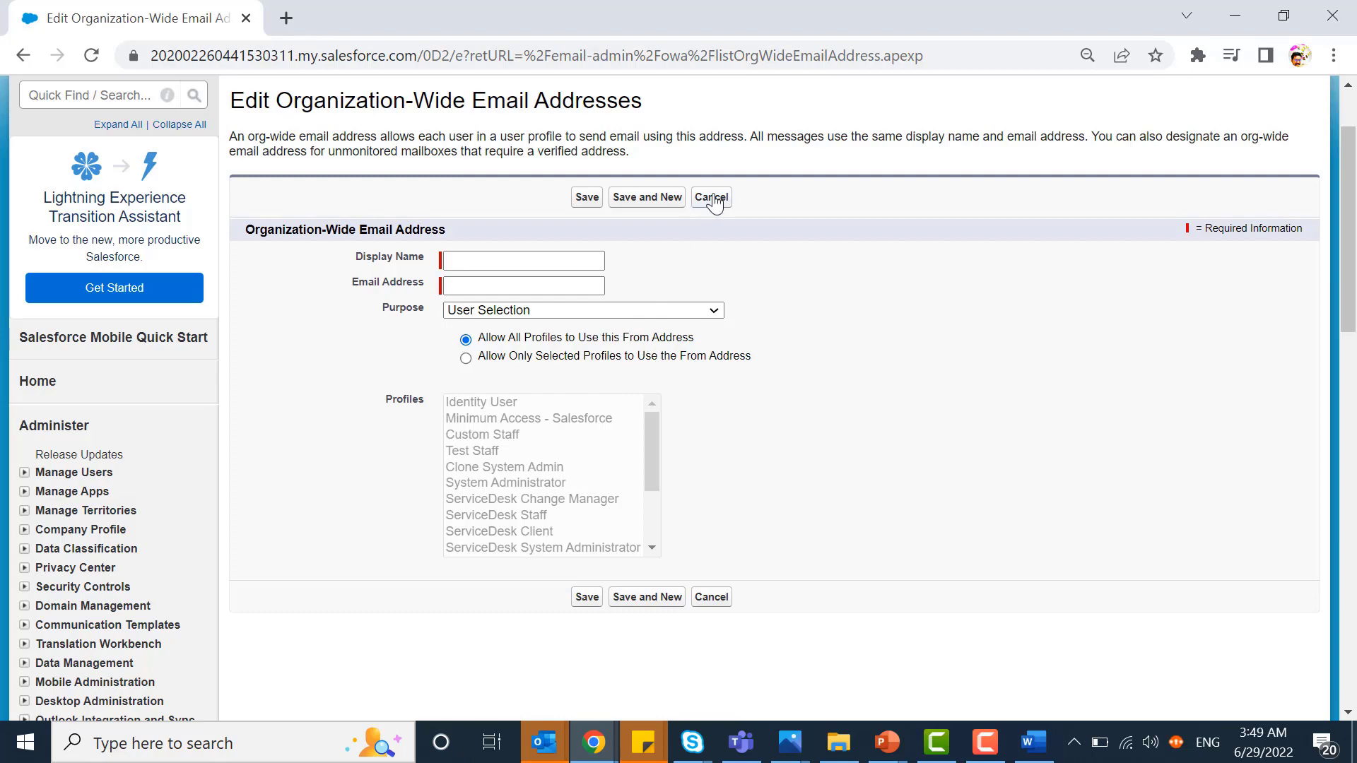
click(711, 196)
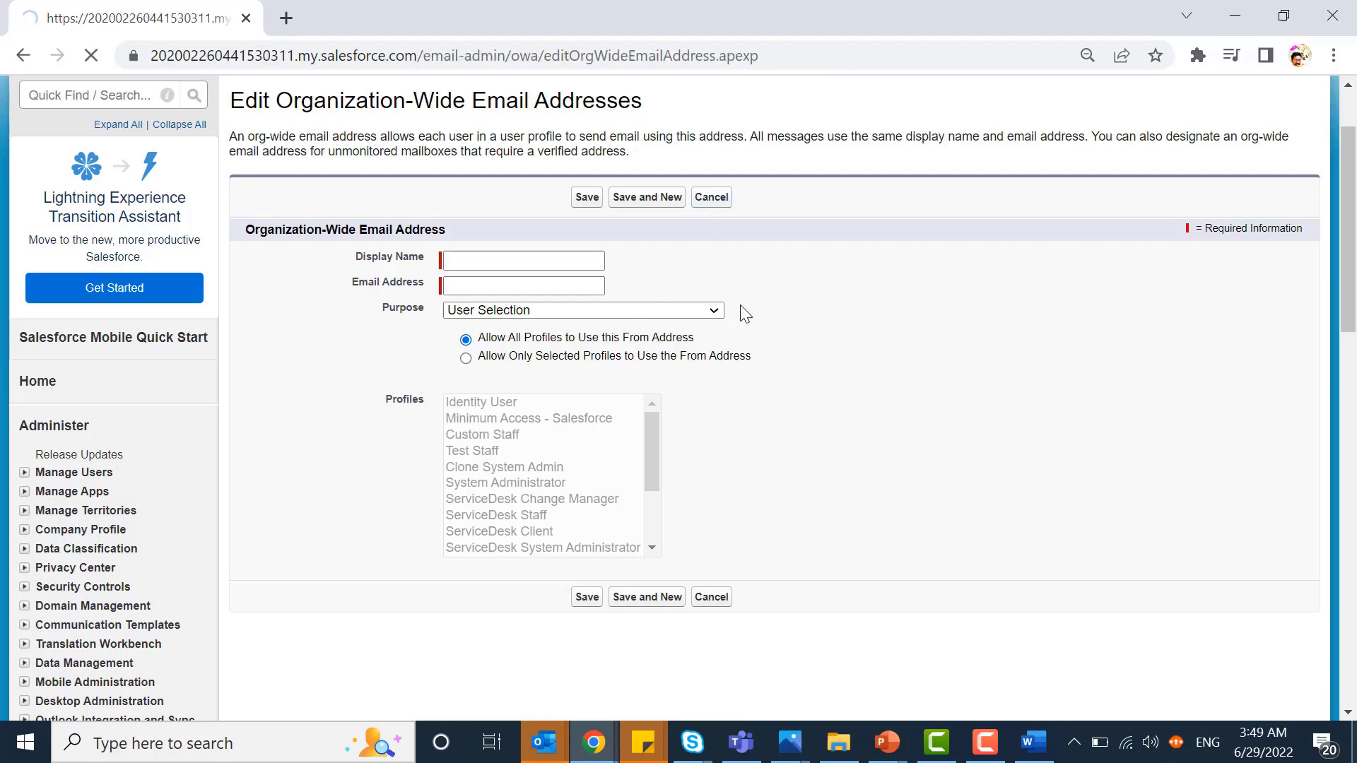
Step: Return to the address list and highlight Servicedesk's Verified status
click(711, 197)
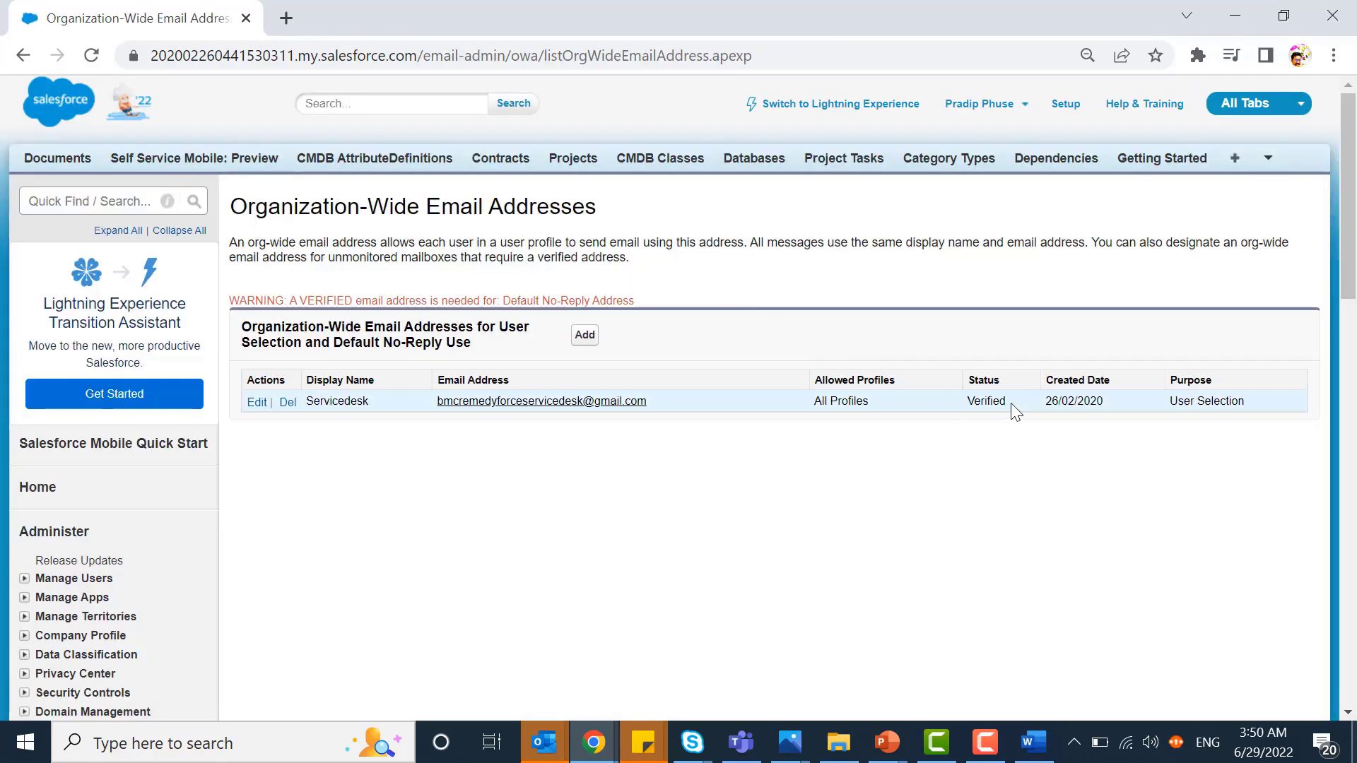
double_click(986, 401)
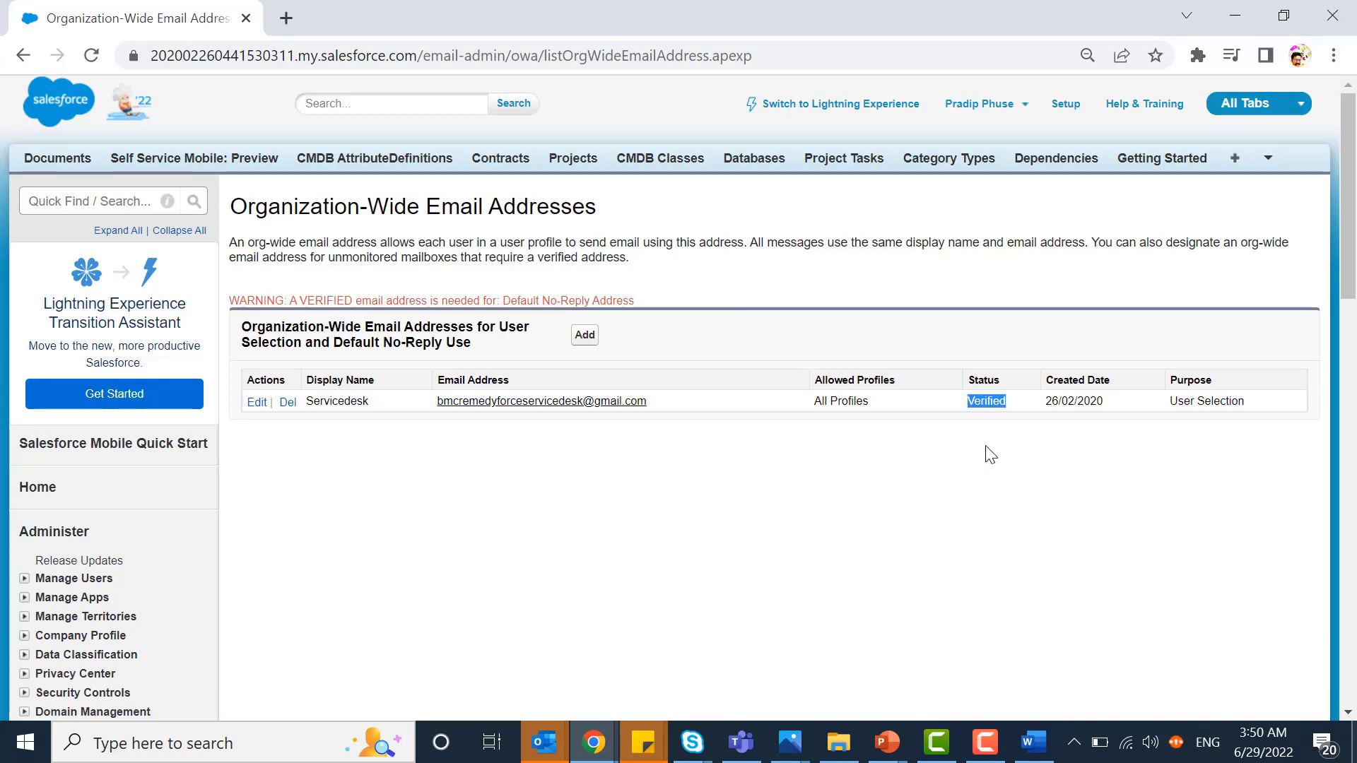
mouse_move(1019, 453)
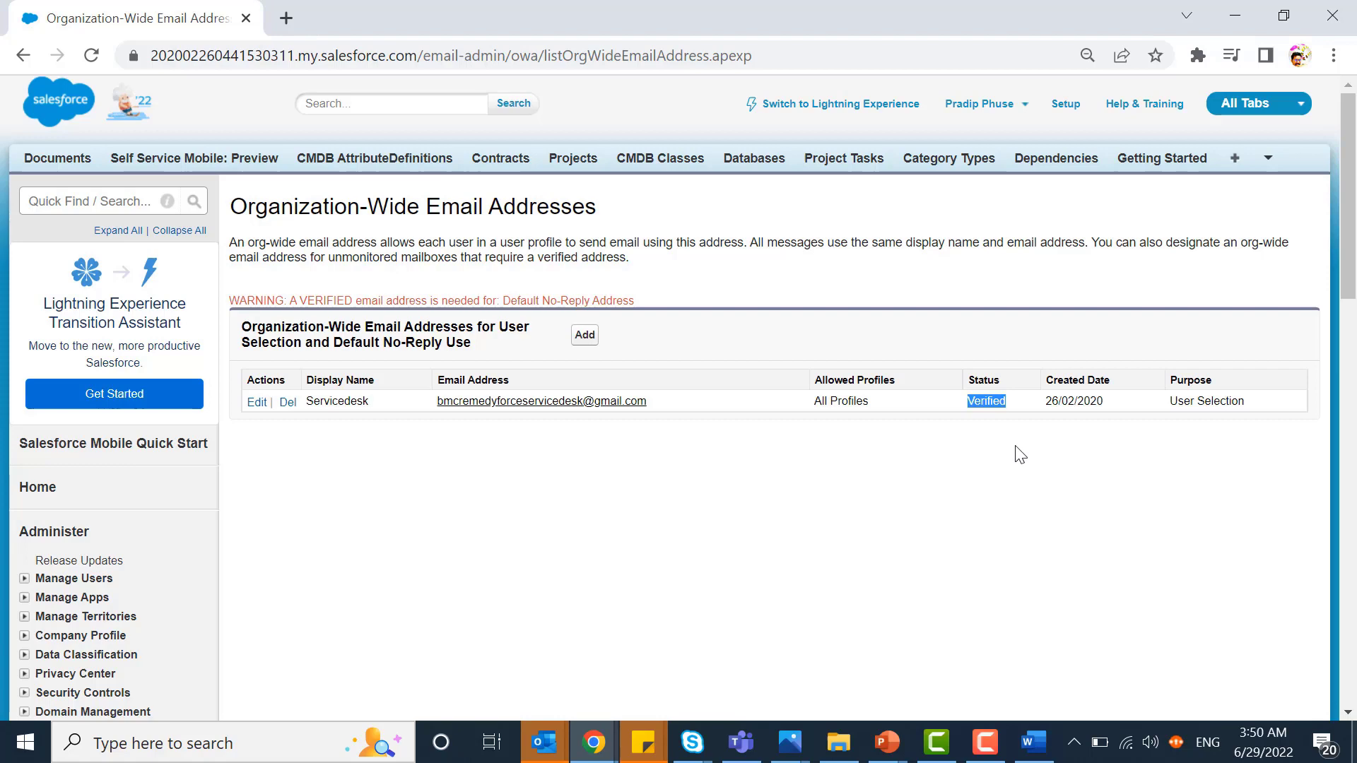
mouse_move(1023, 421)
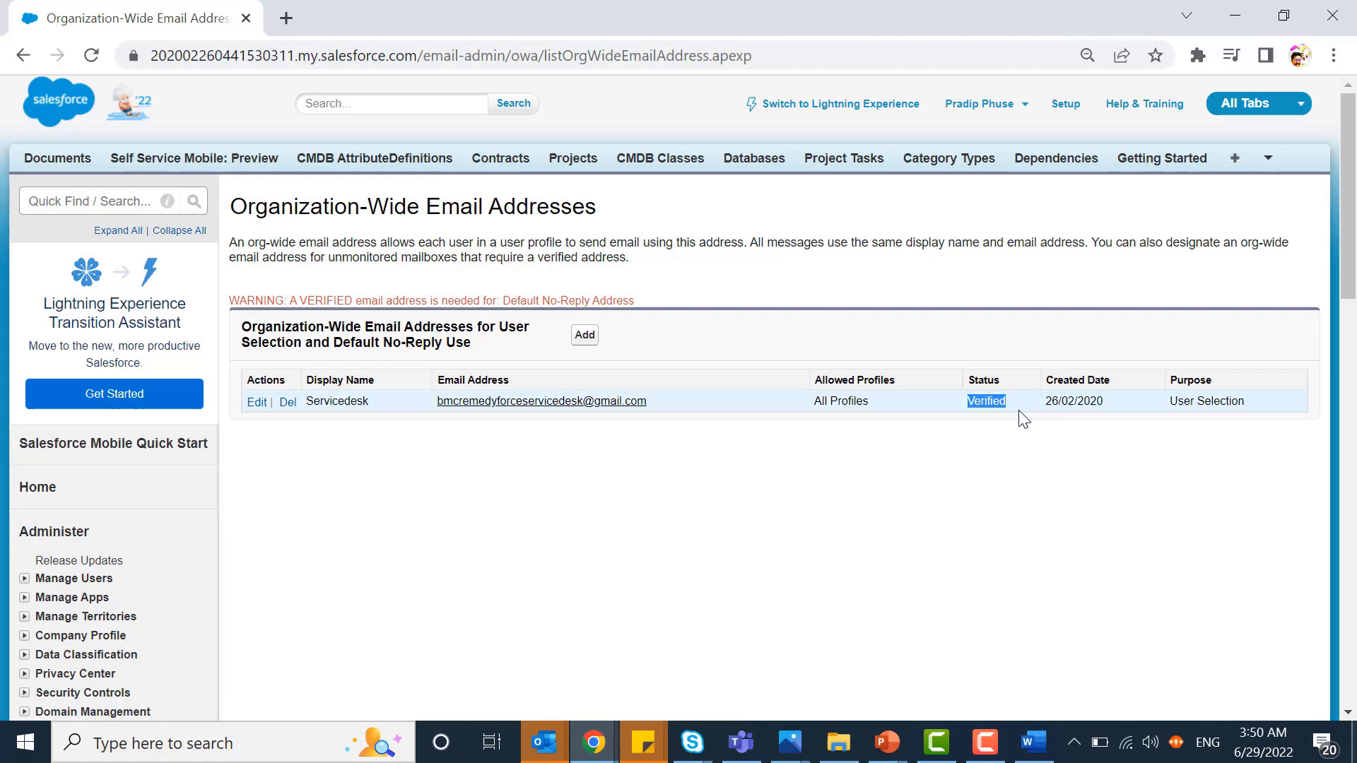
mouse_move(659, 409)
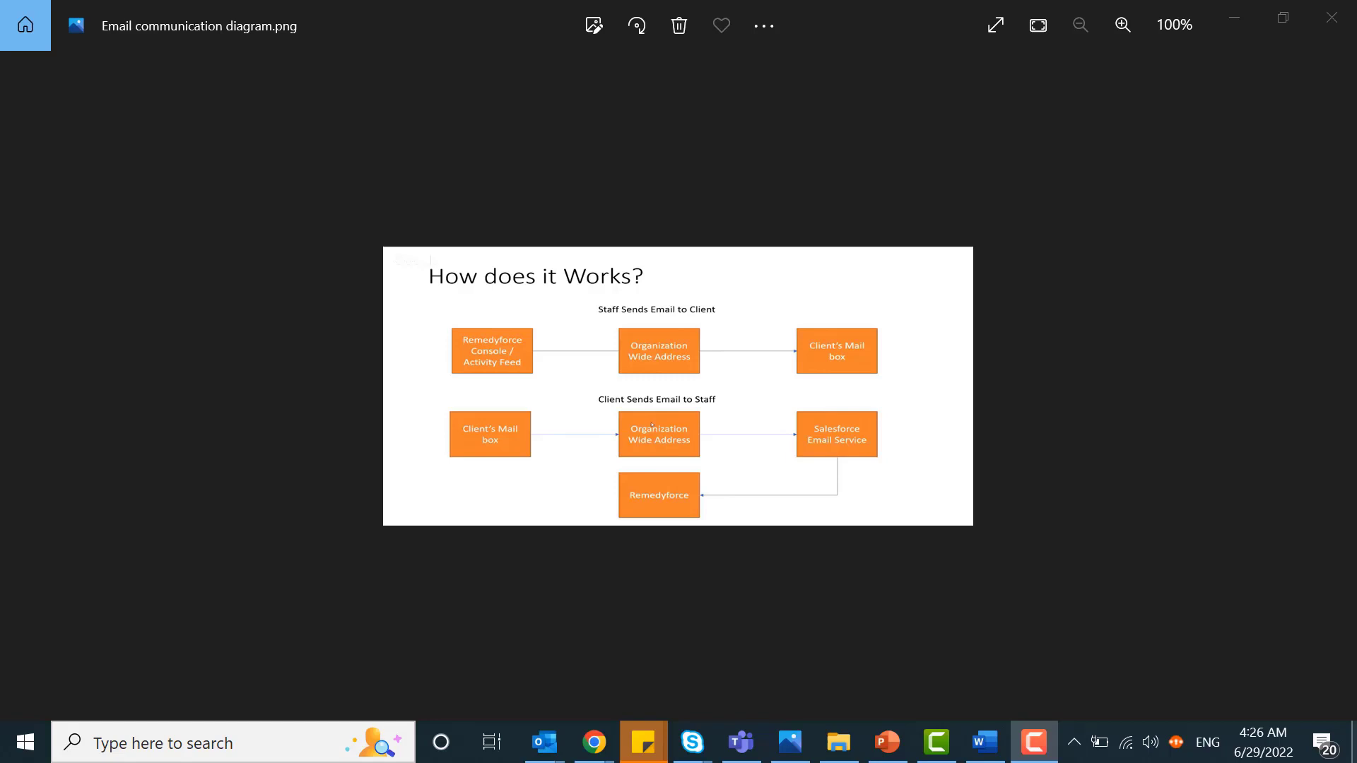
mouse_move(634, 434)
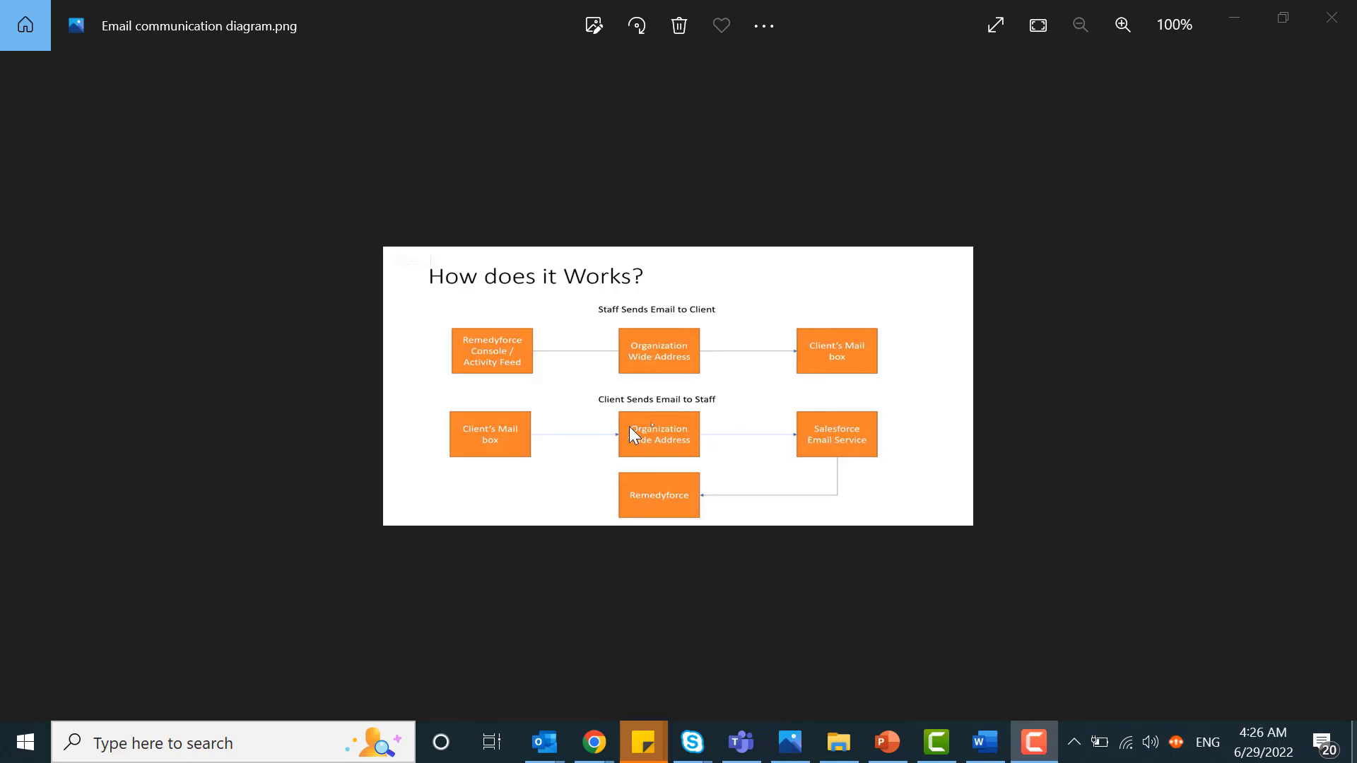
mouse_move(714, 462)
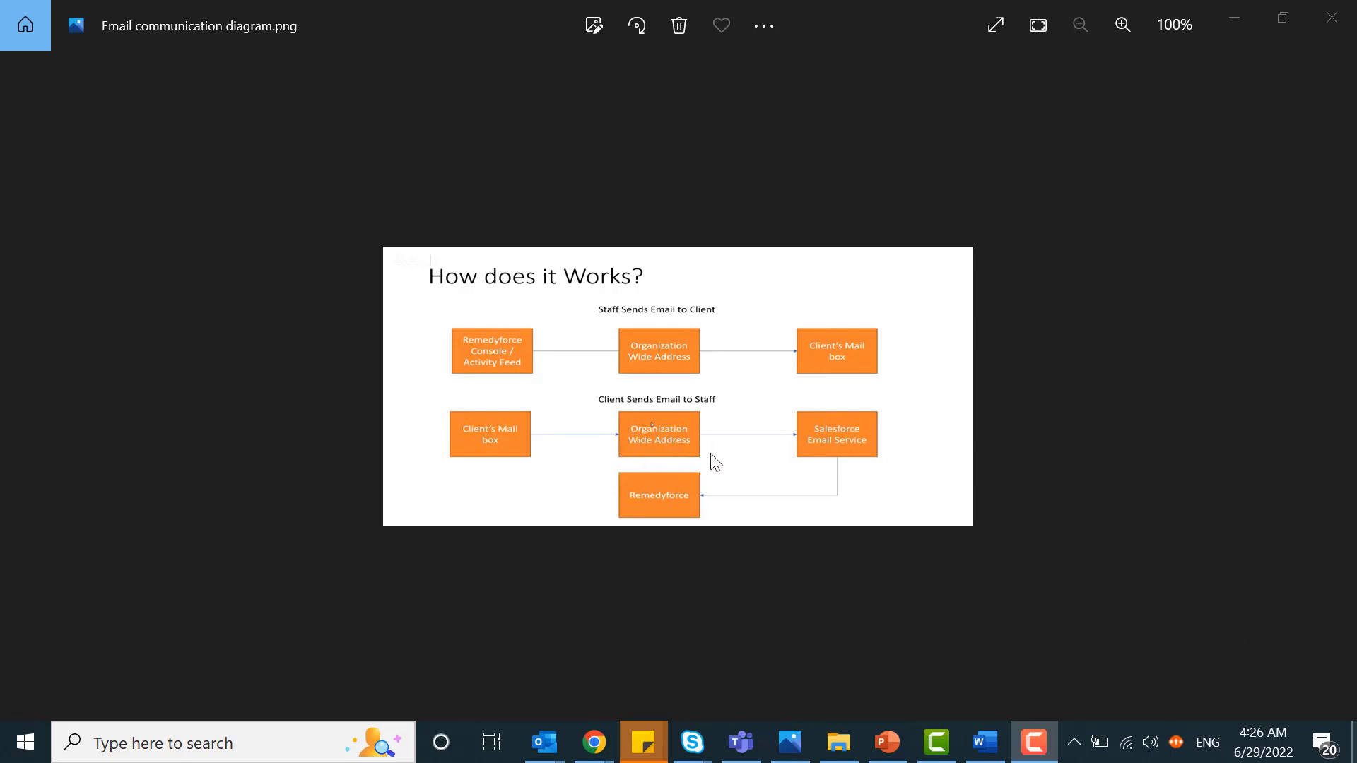
mouse_move(805, 455)
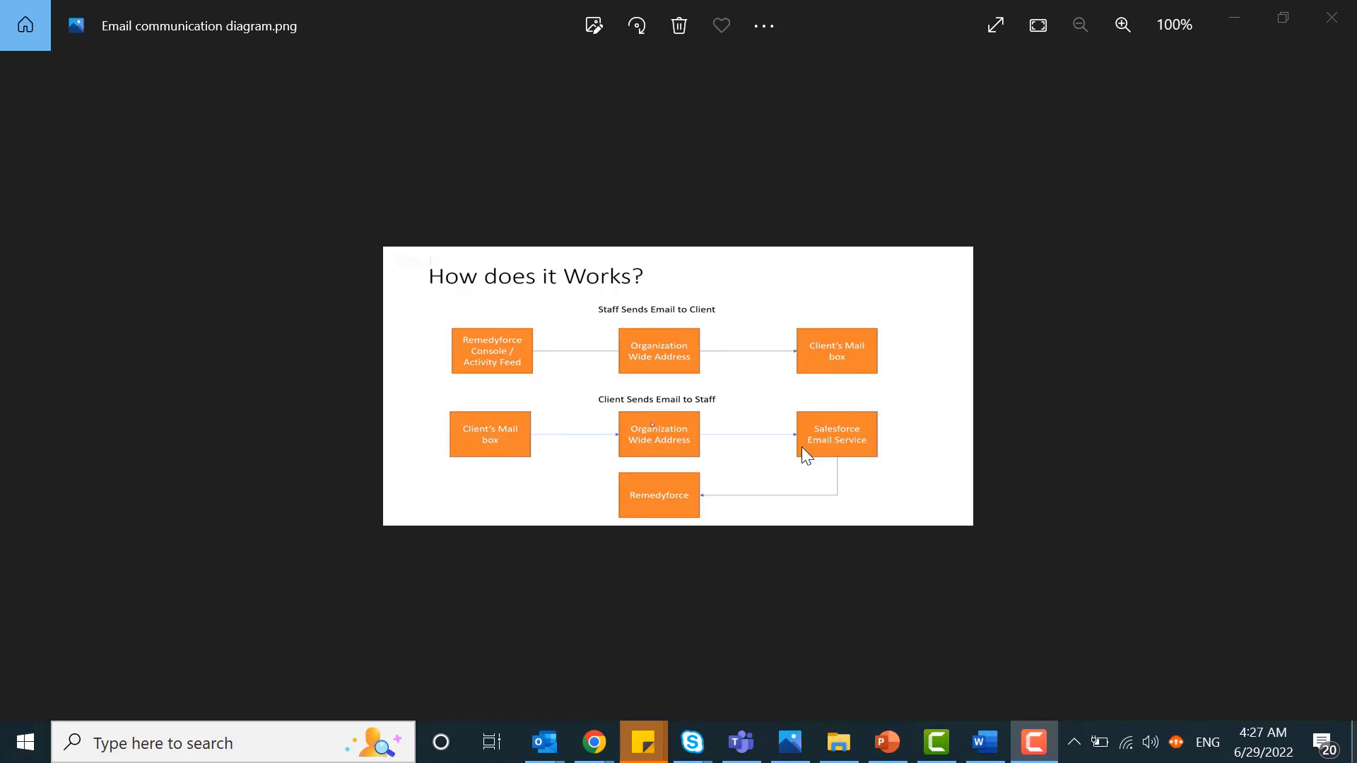
mouse_move(680, 456)
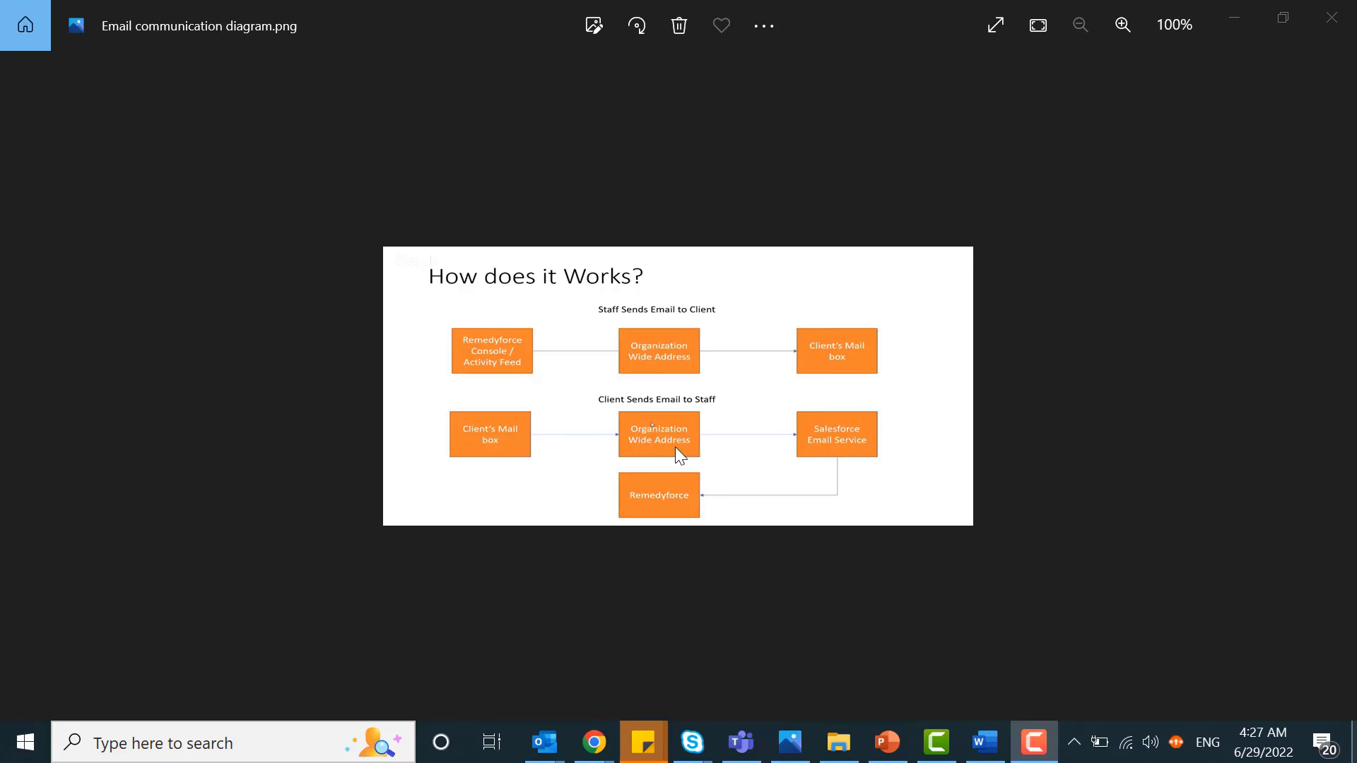
mouse_move(811, 463)
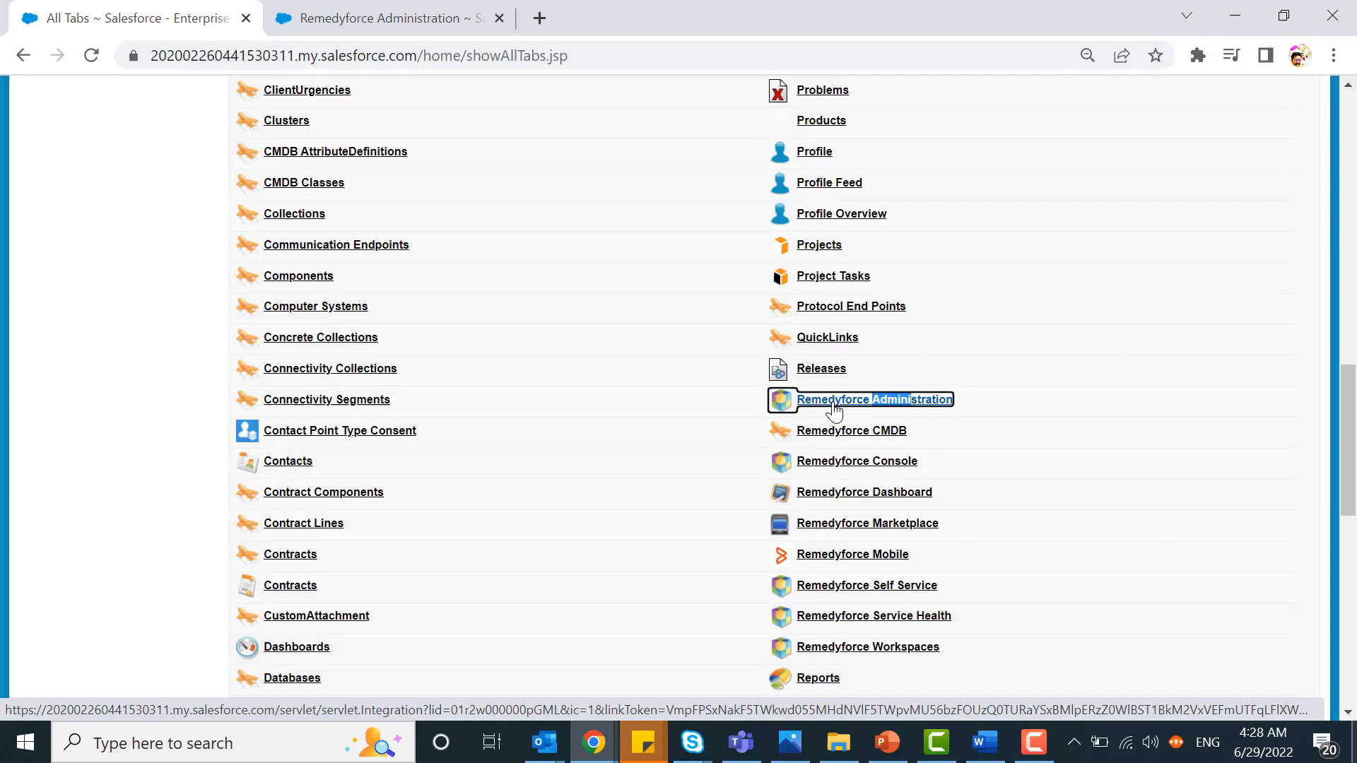
Step: Filter Remedyforce Administration settings with 'email co' to find Email Conversation Settings
click(874, 399)
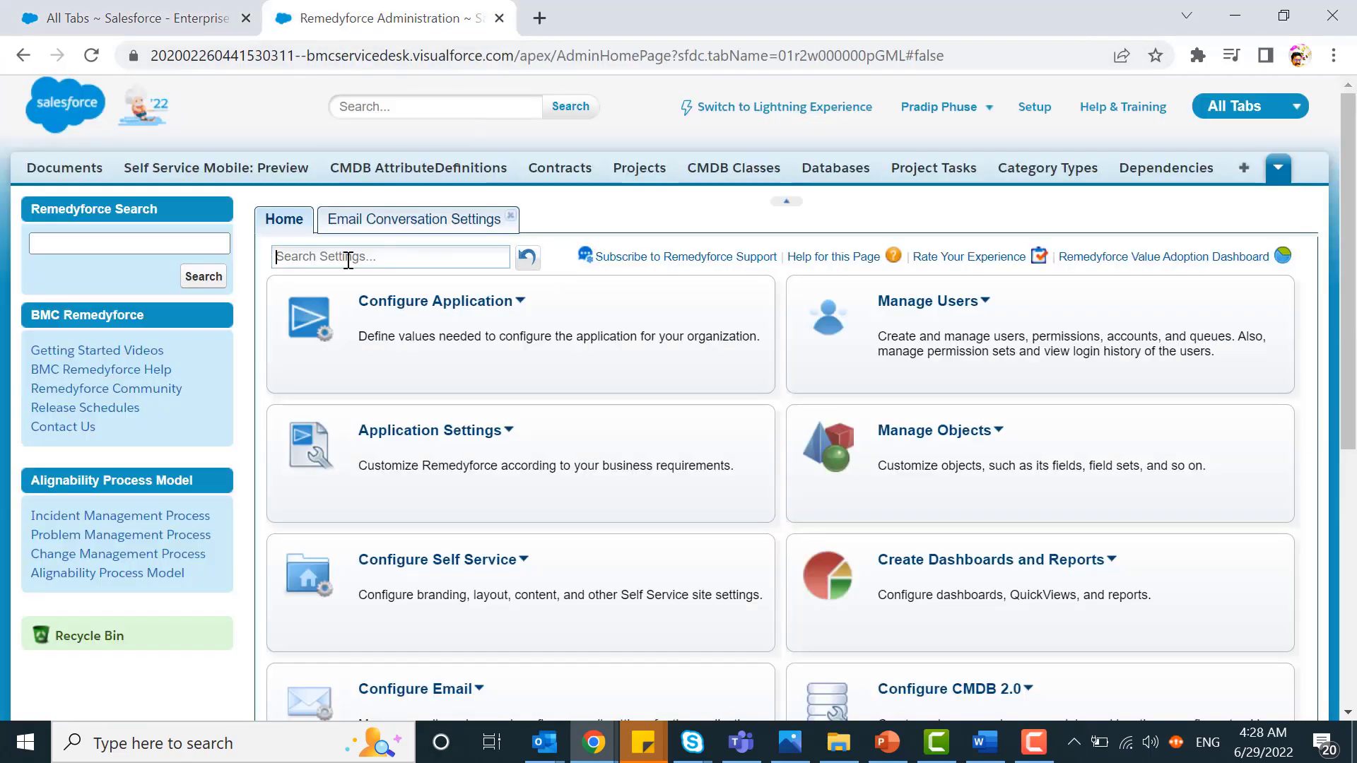
text(email c)
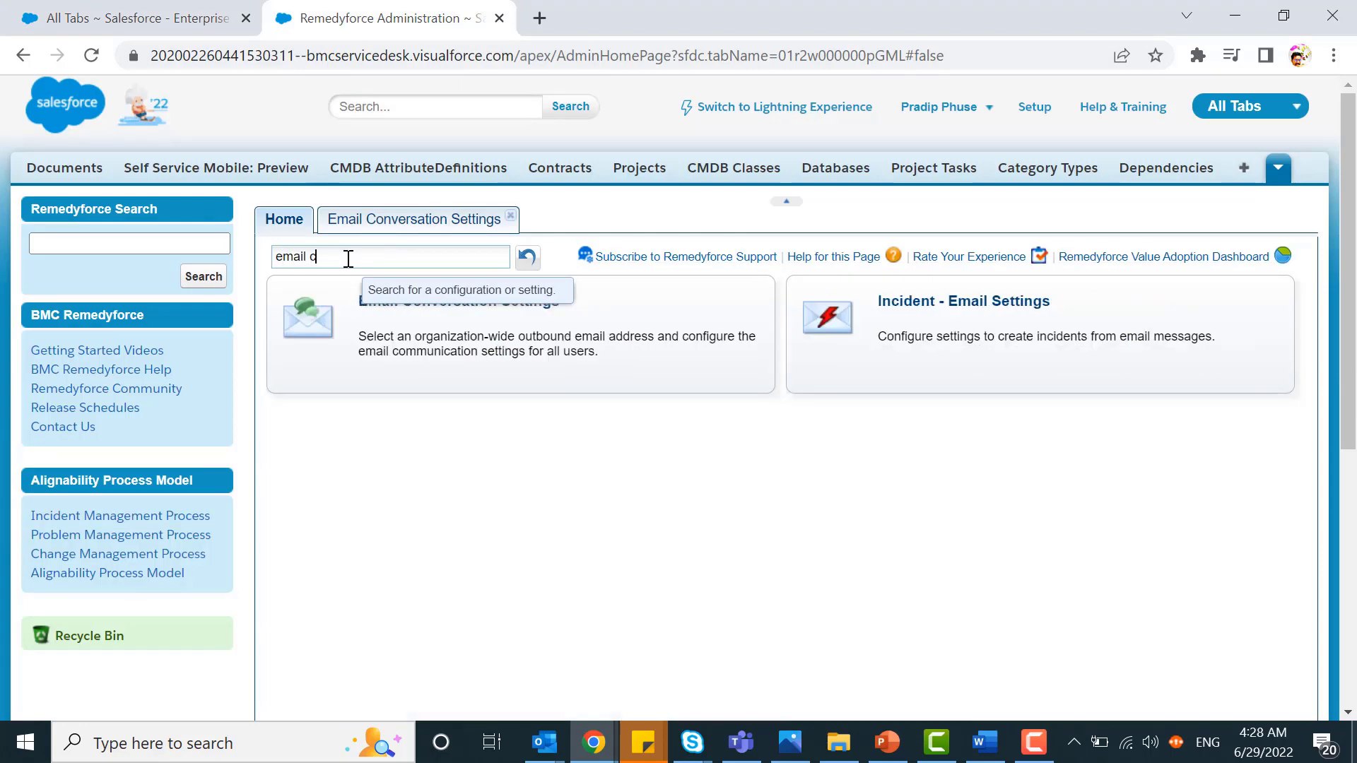
text(o)
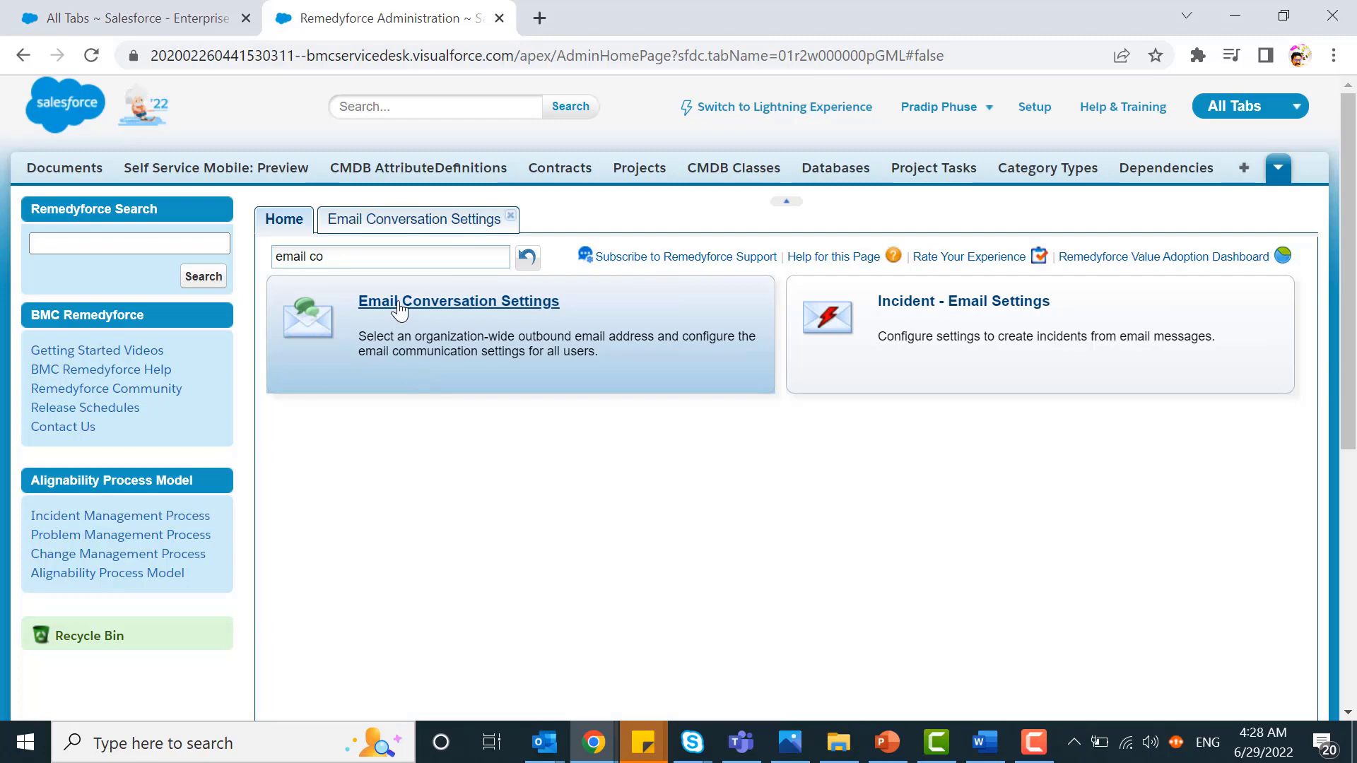
Step: In Email Conversation Settings, keep Servicedesk as the from email address
click(458, 301)
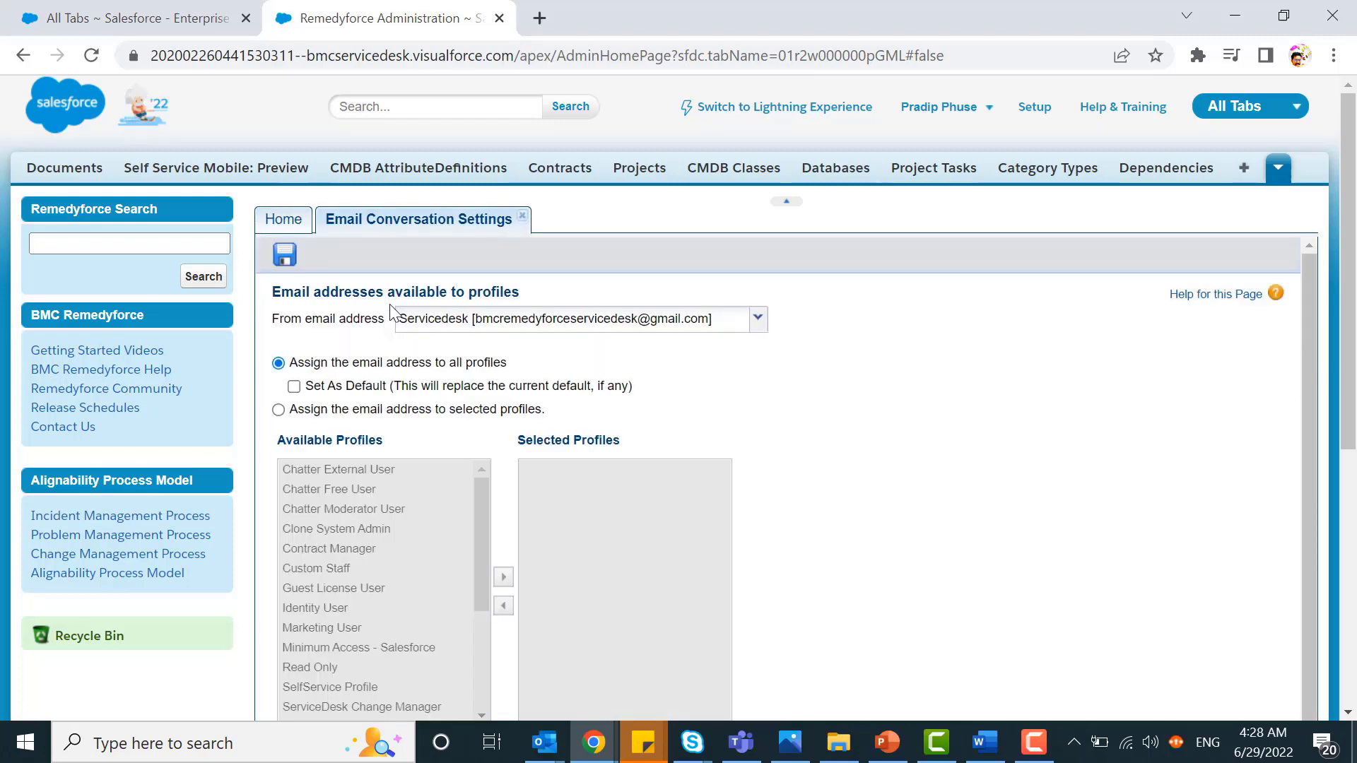
mouse_move(546, 328)
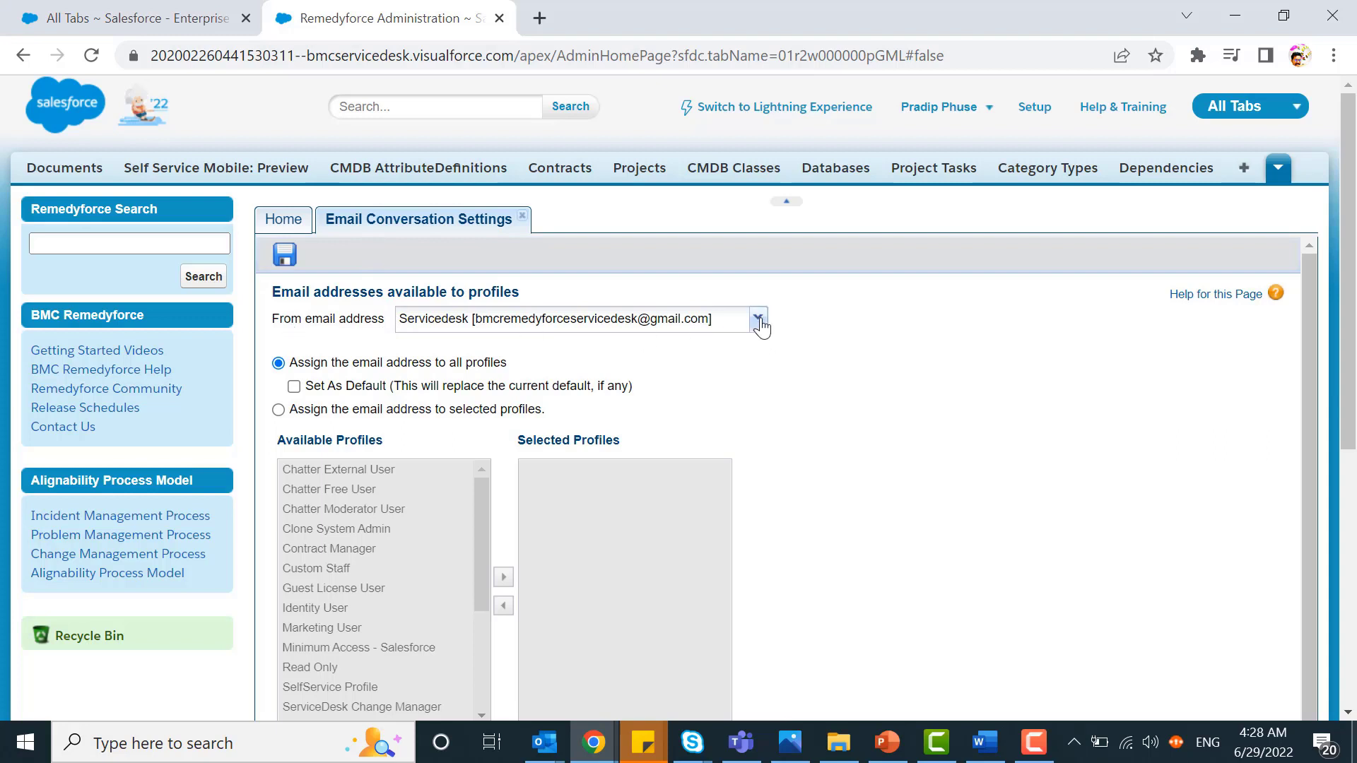
click(758, 320)
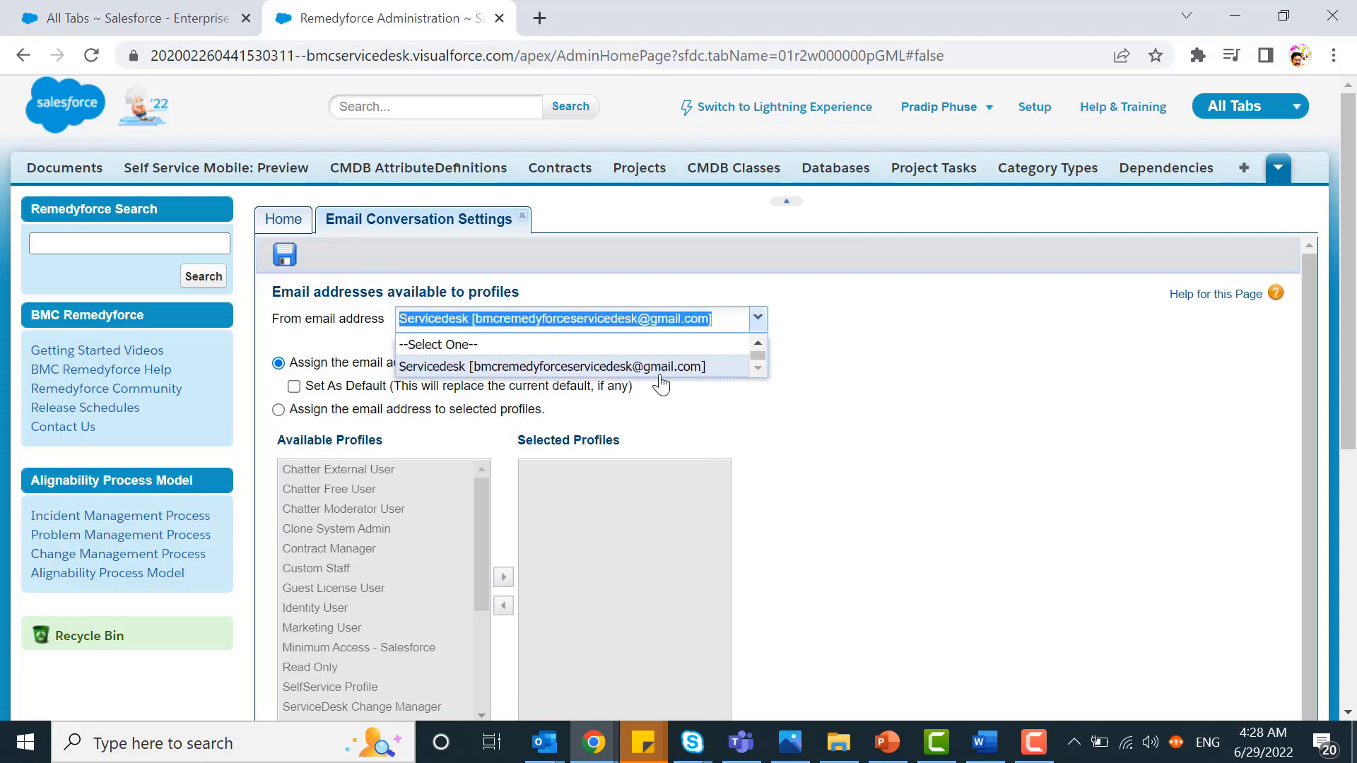
click(552, 367)
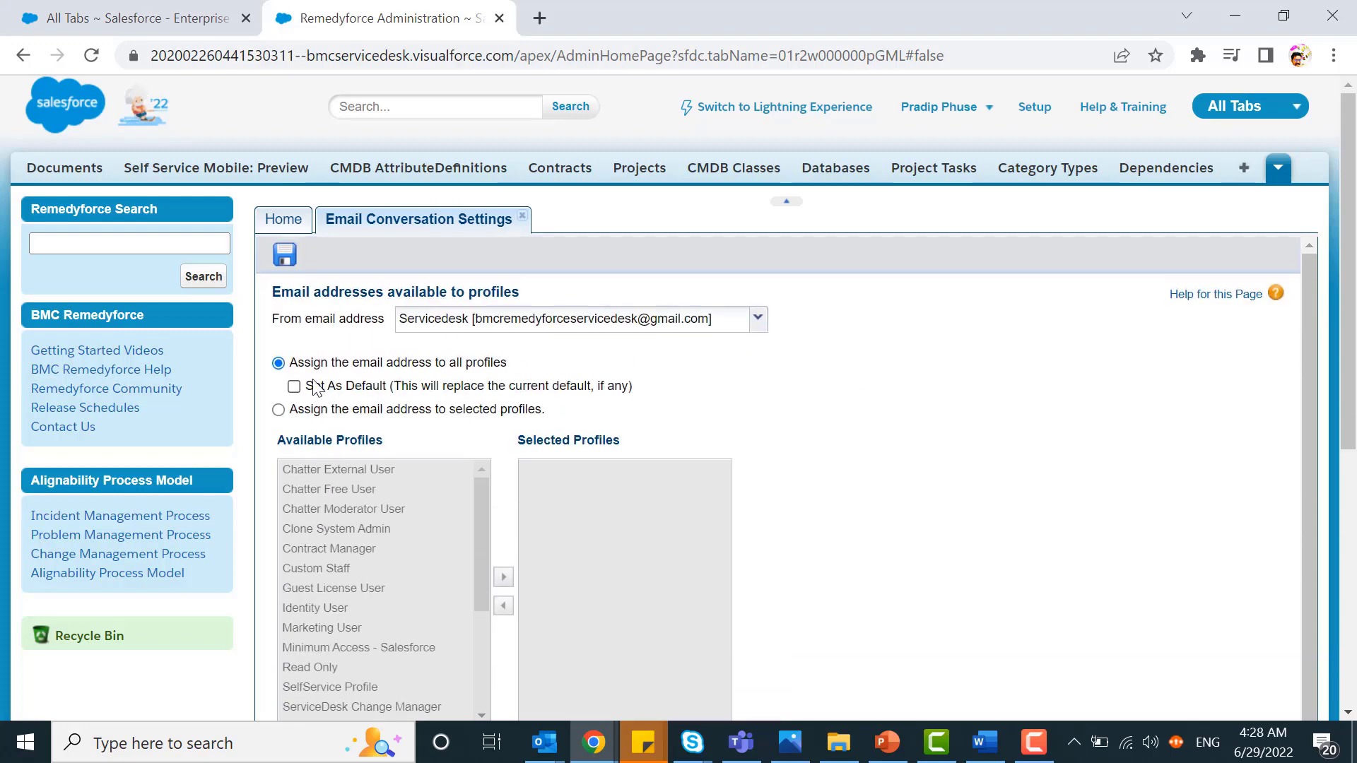
mouse_move(463, 407)
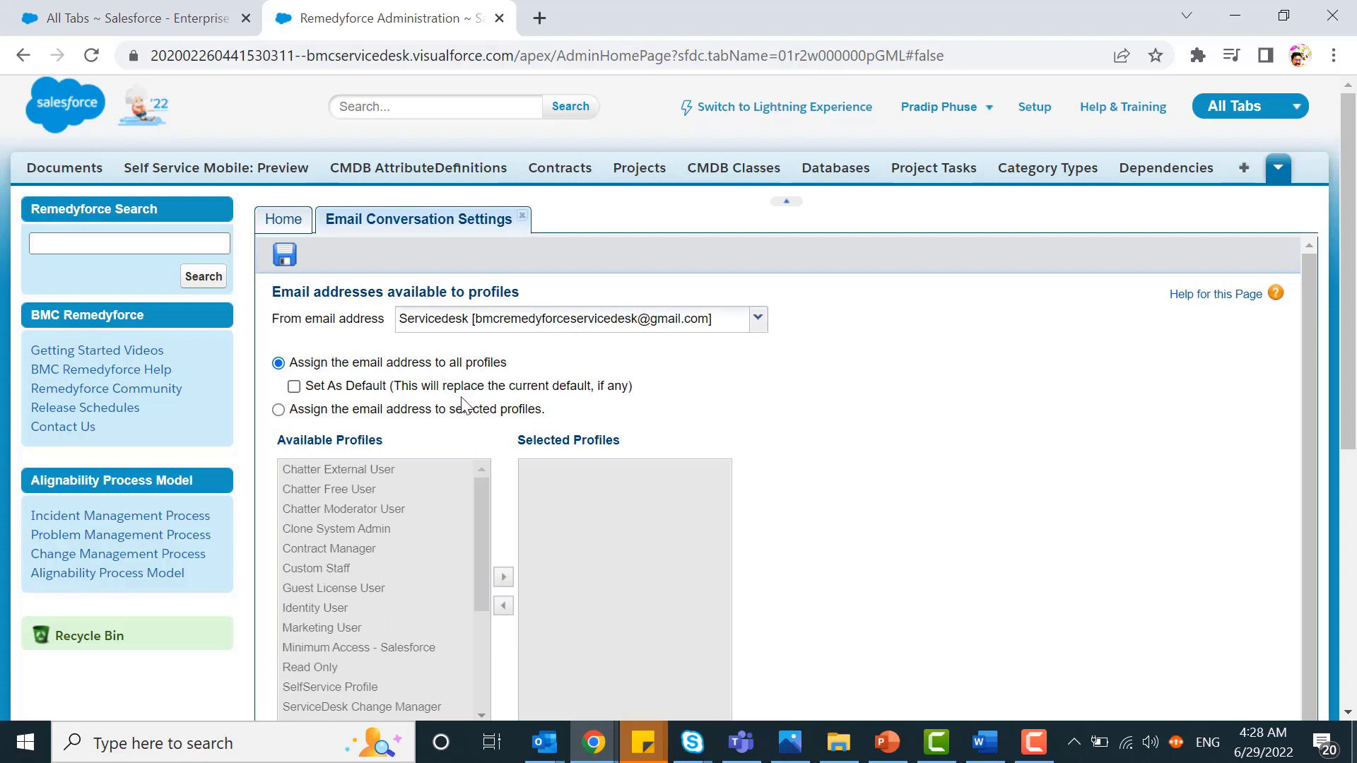
mouse_move(419, 405)
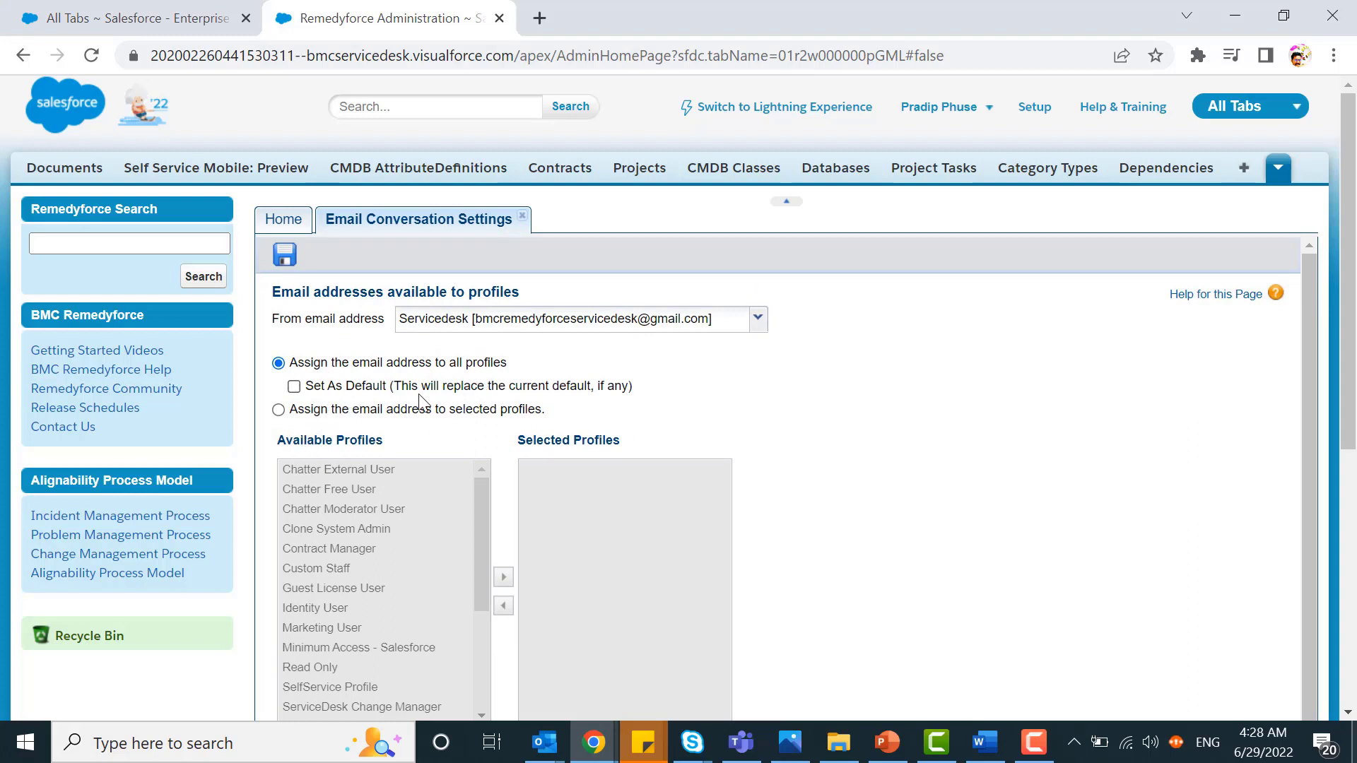
Step: Assign the from address to selected profiles and review the remaining conversation options
scroll(down, 3)
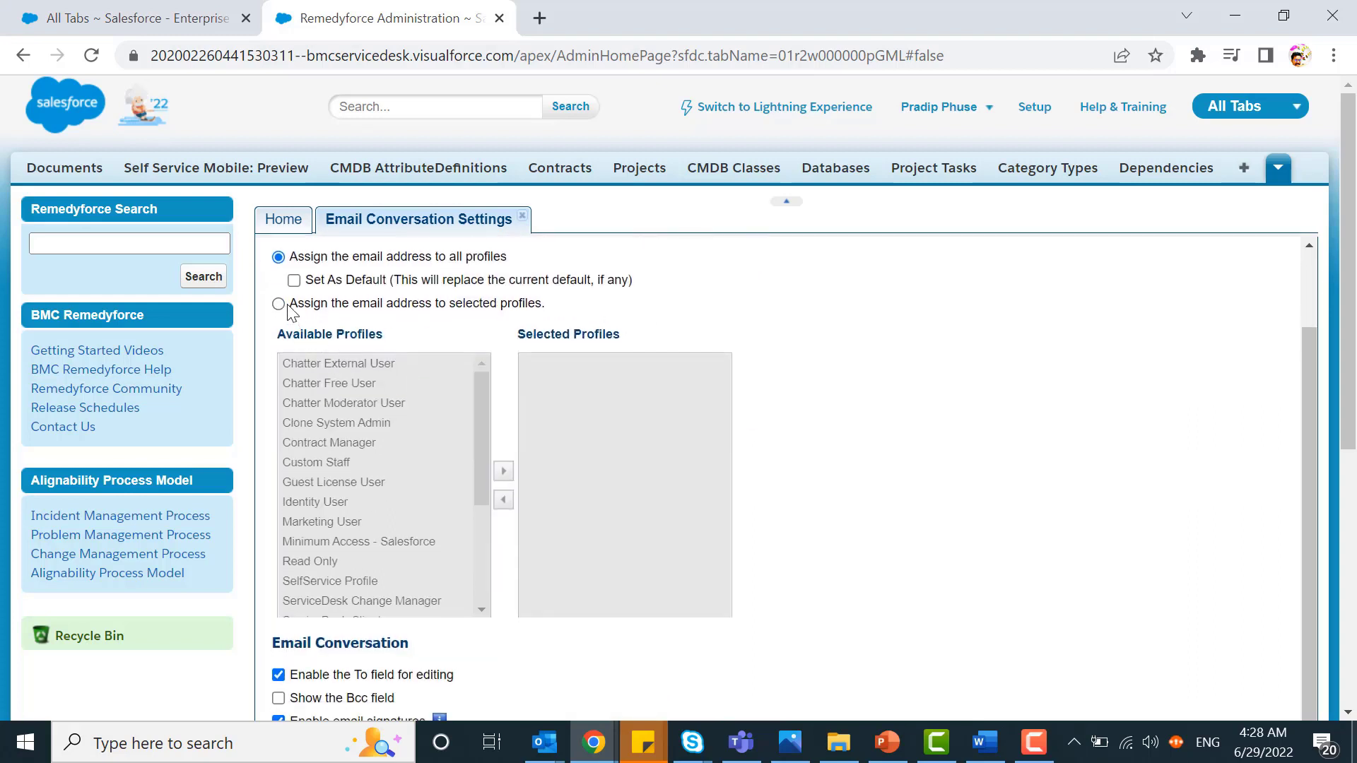
click(279, 302)
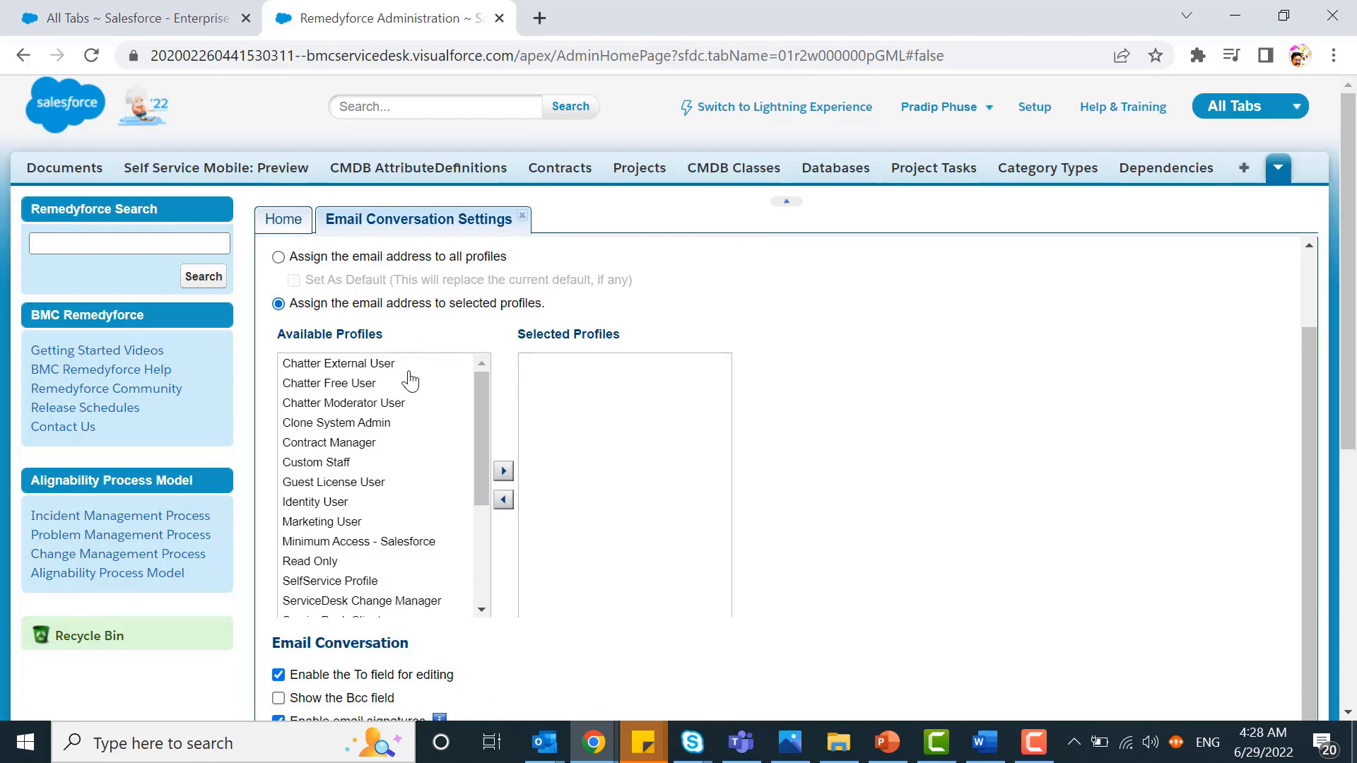
scroll(down, 3)
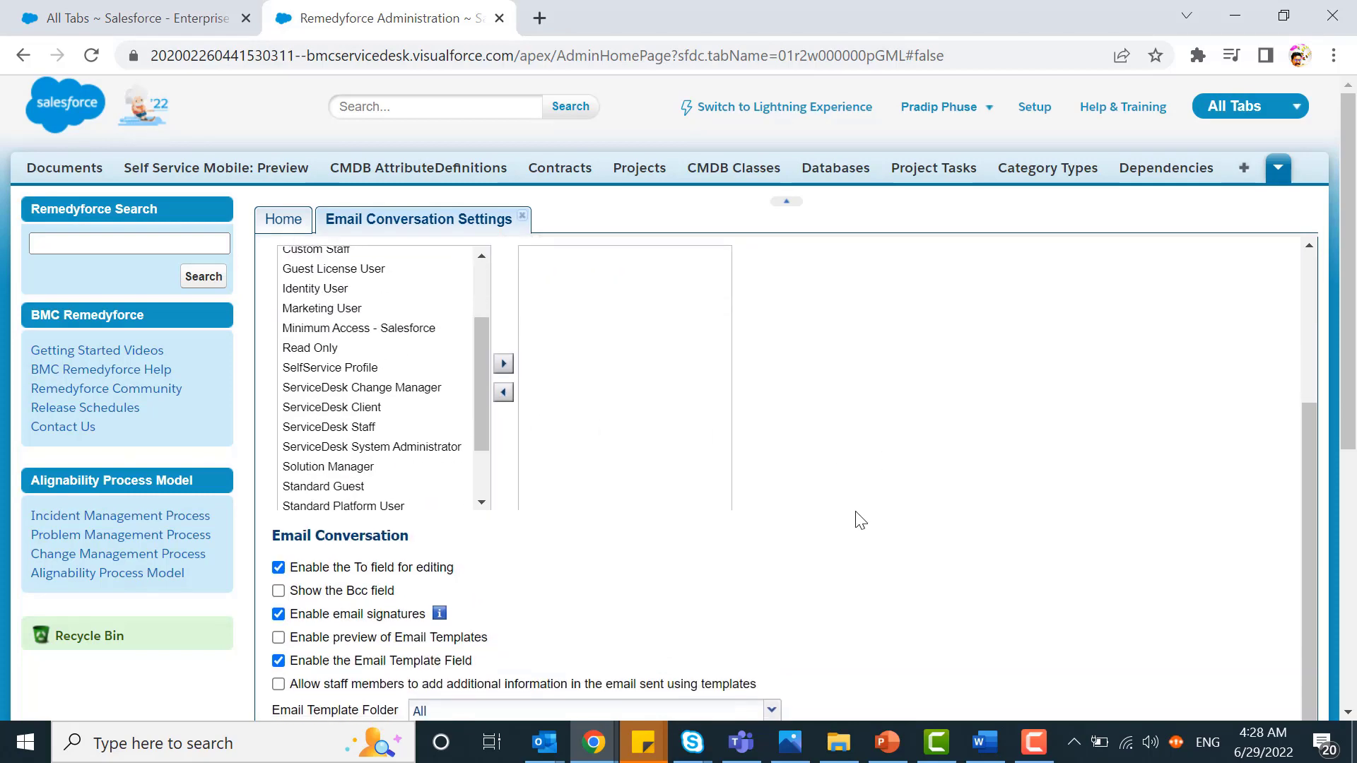
scroll(down, 3)
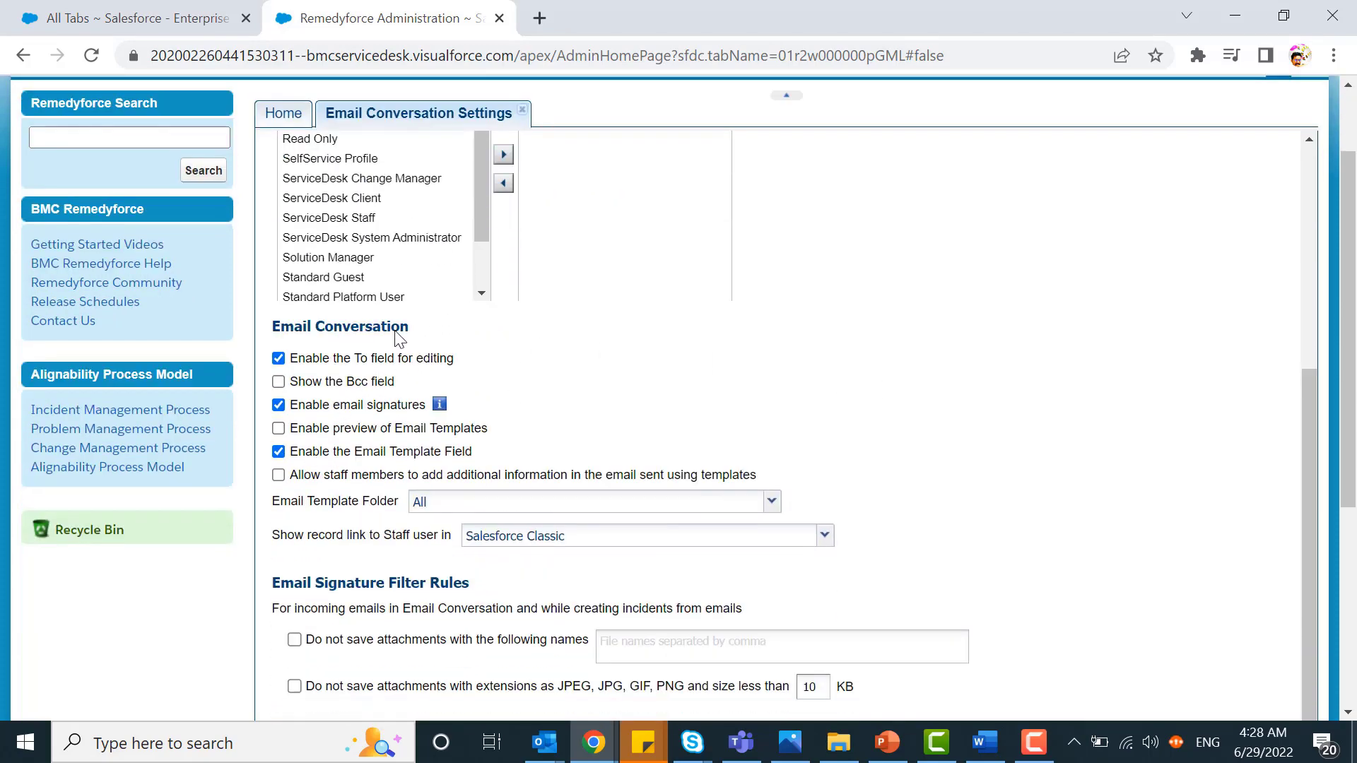
mouse_move(353, 375)
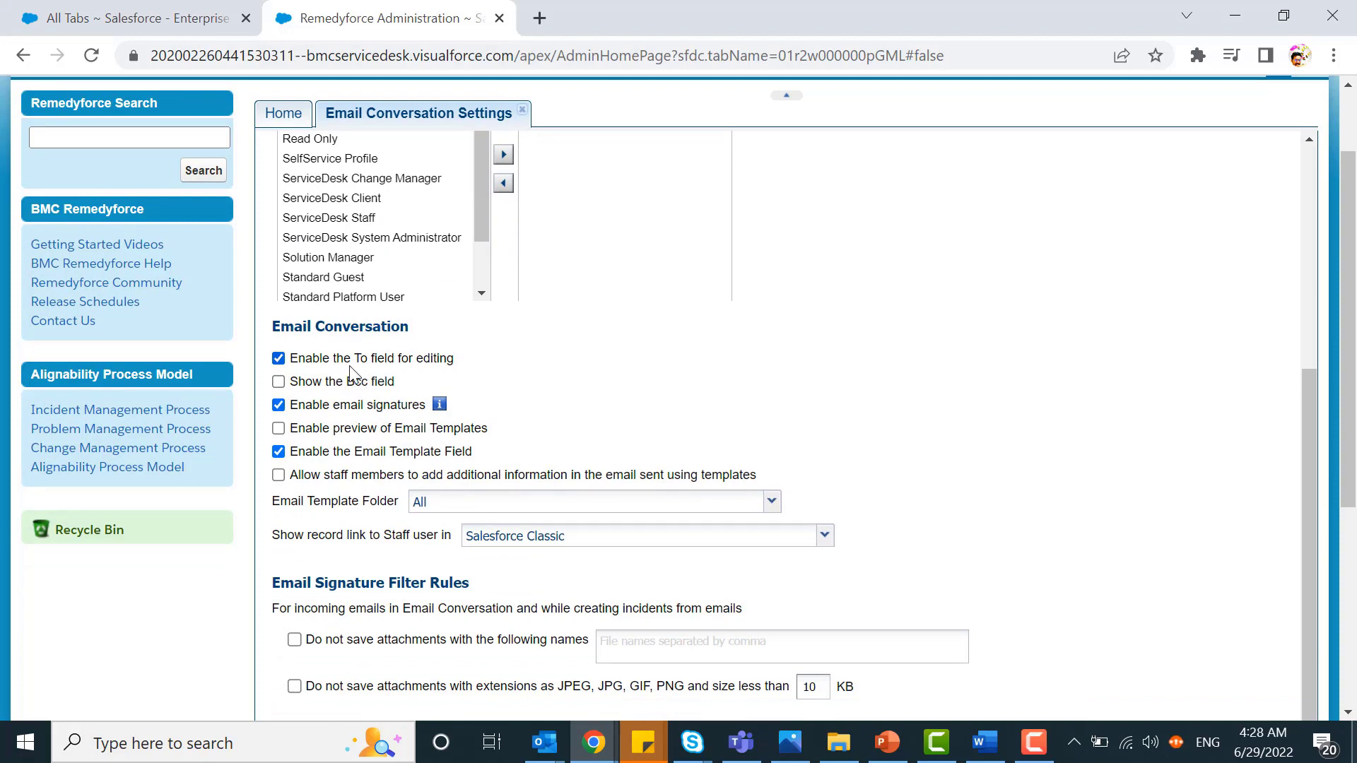
mouse_move(304, 409)
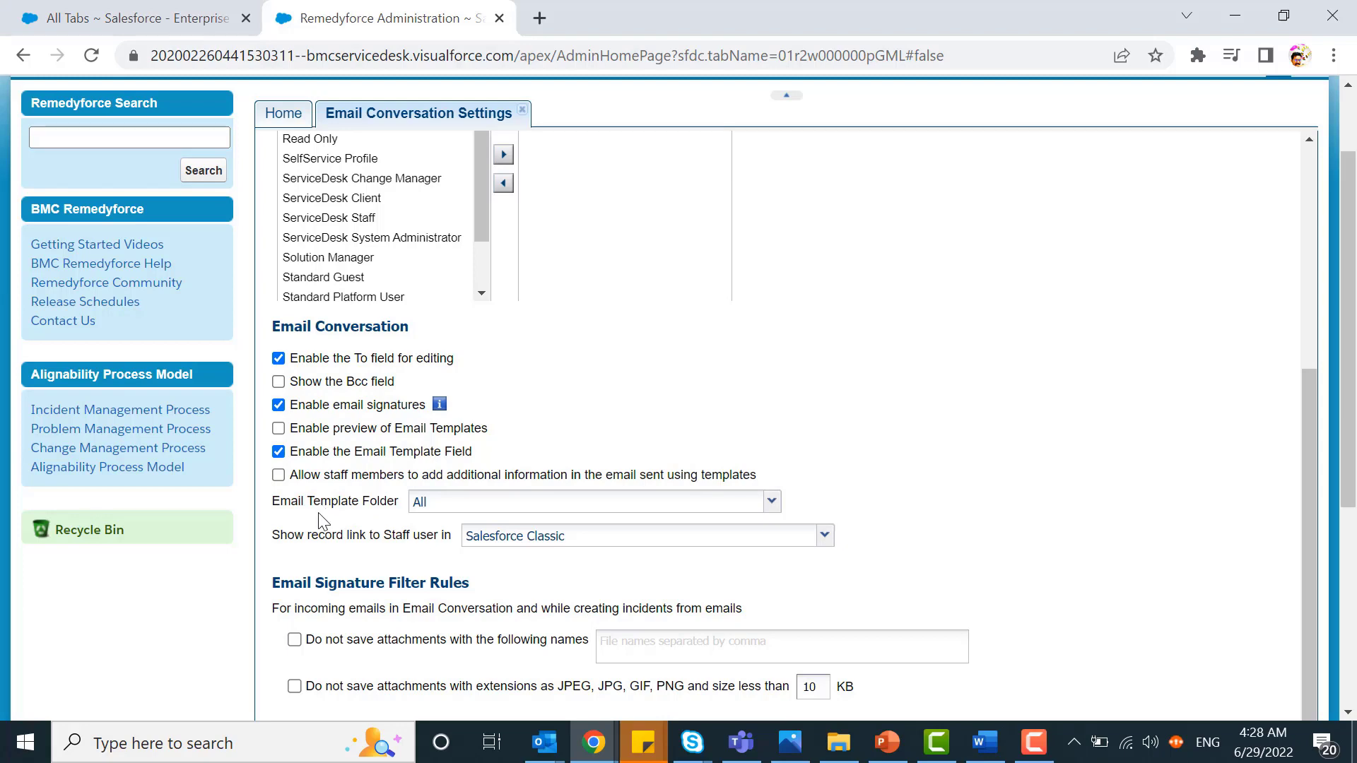
scroll(down, 3)
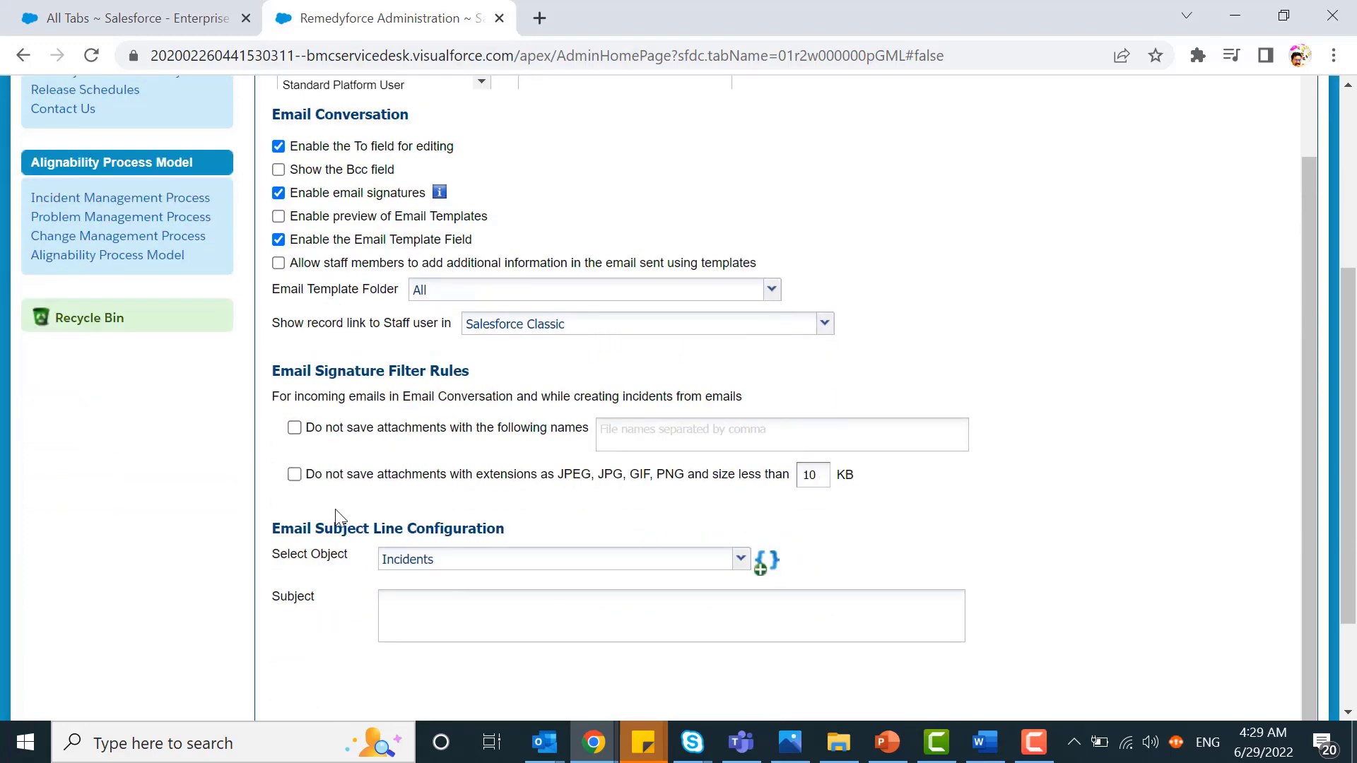
scroll(down, 3)
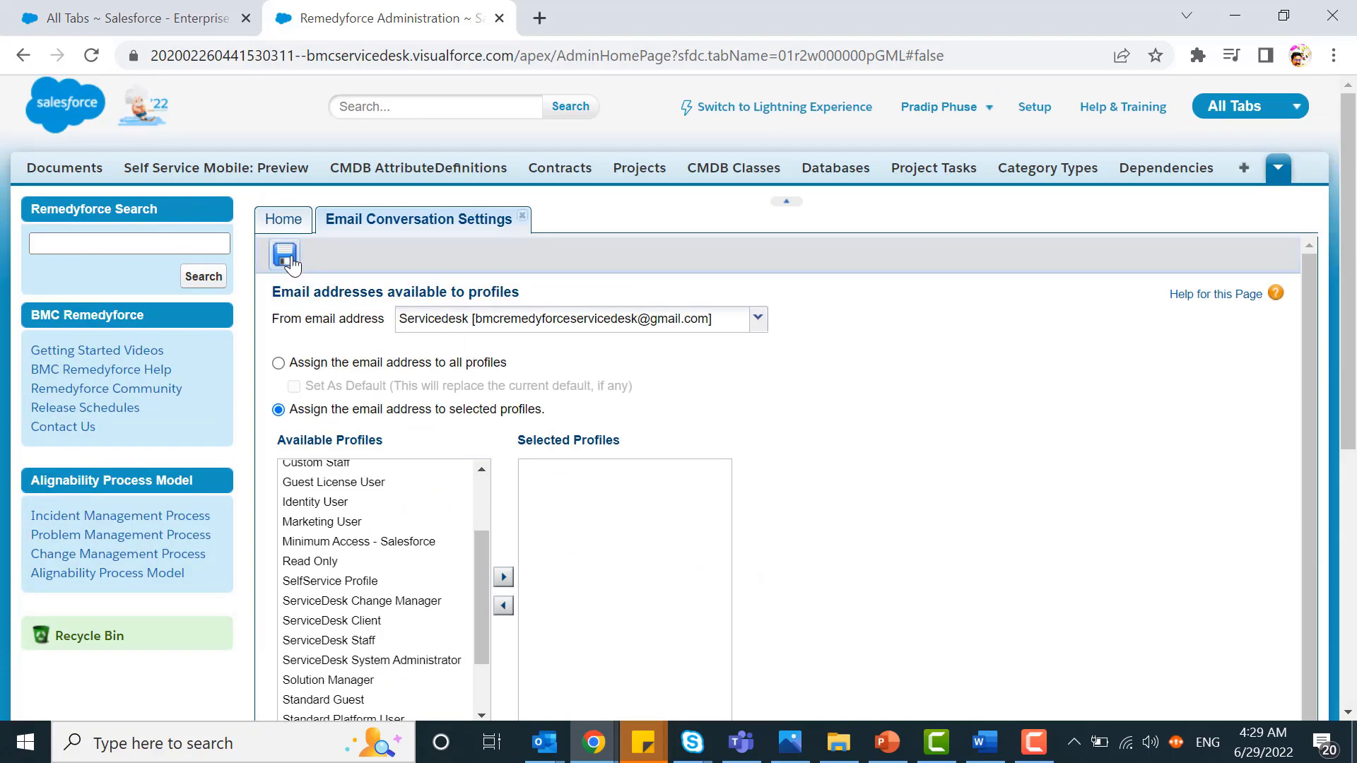
mouse_move(286, 257)
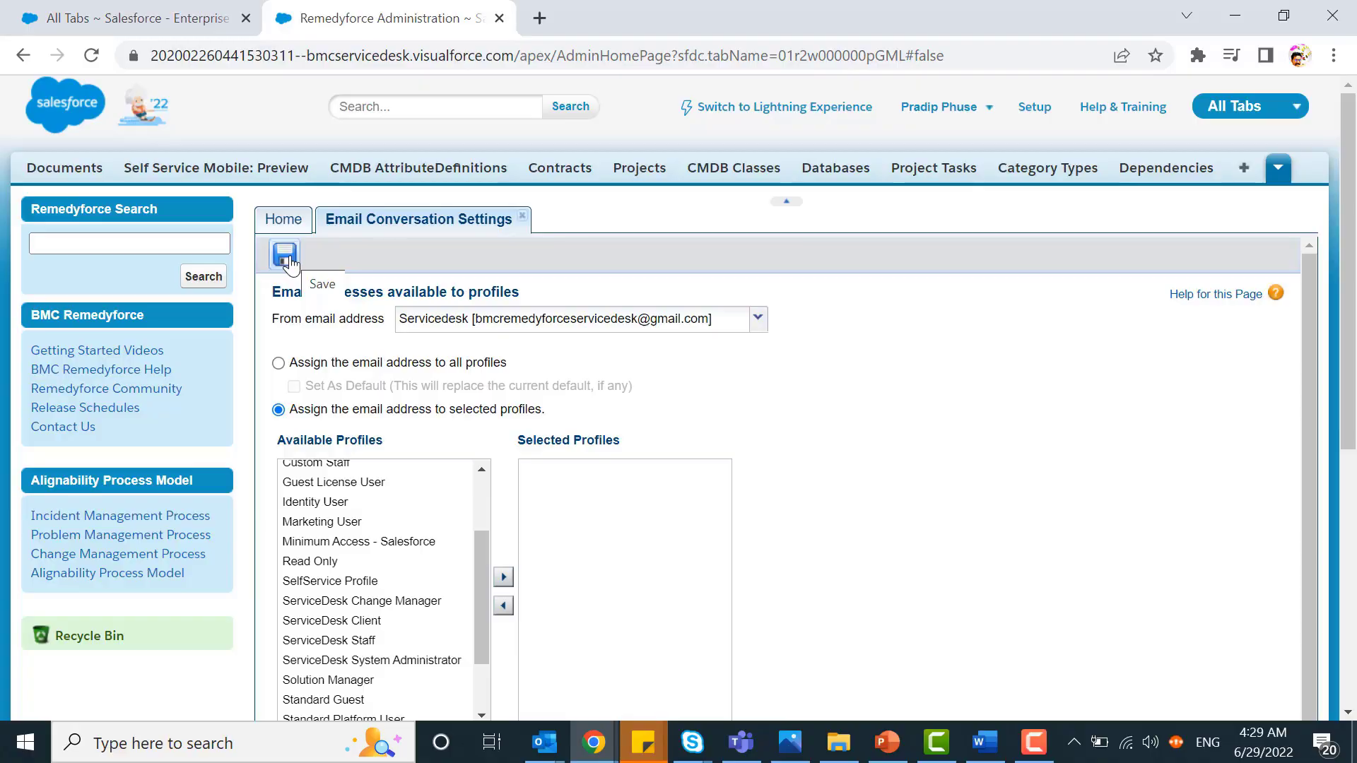